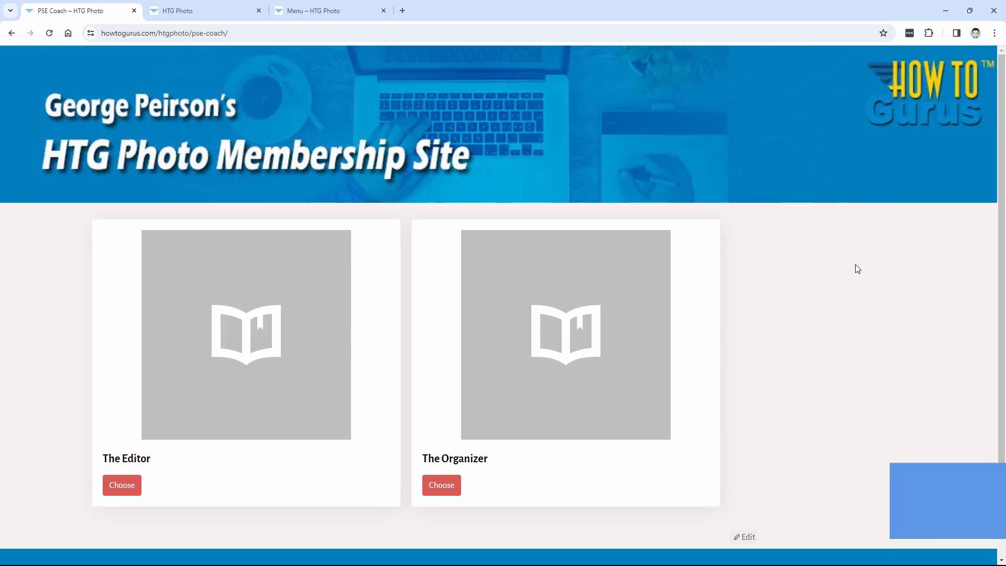
Step: Show the HTG Photo homepage and browse down through its PSE Coach promotion and preview images
click(189, 10)
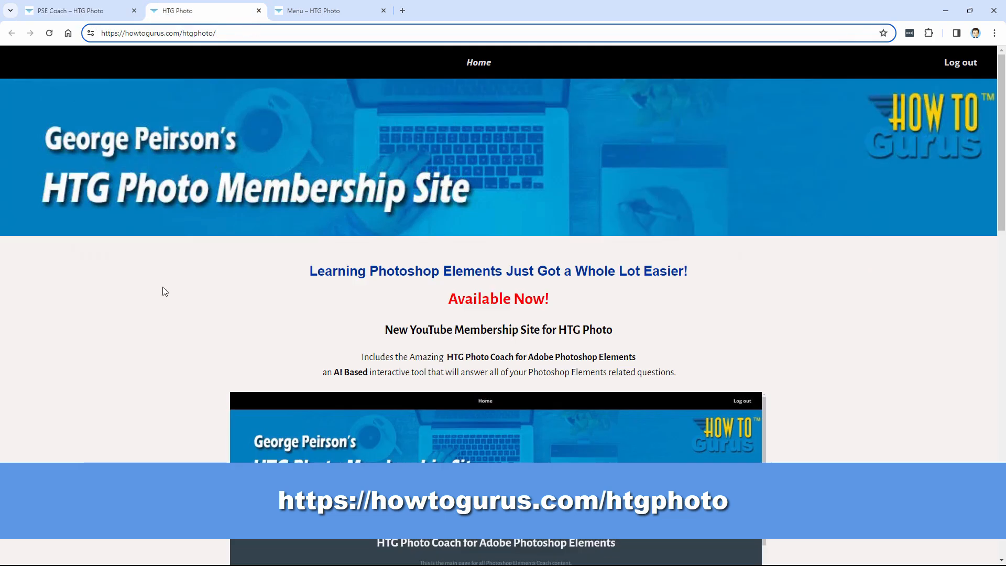
scroll(down, 3)
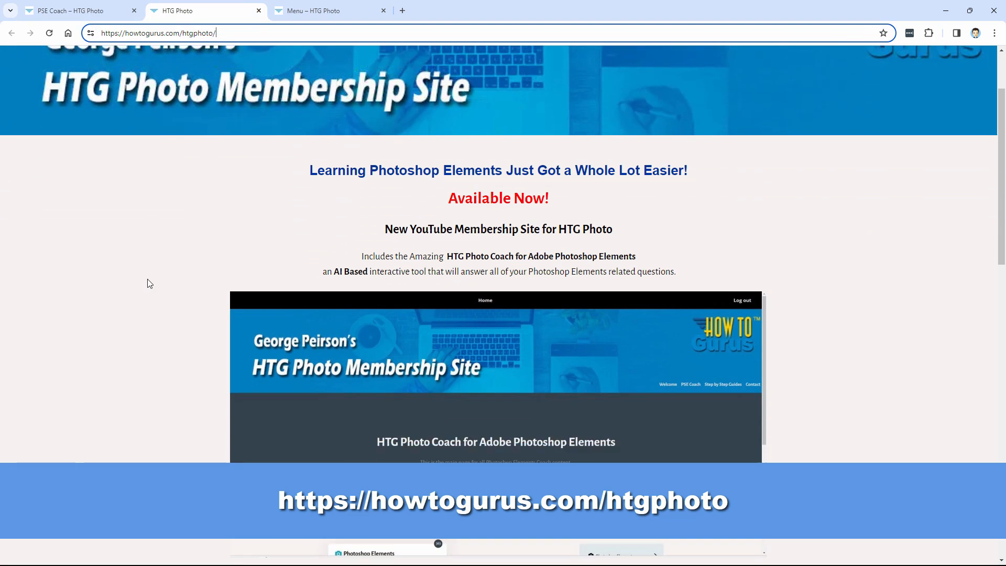
scroll(down, 3)
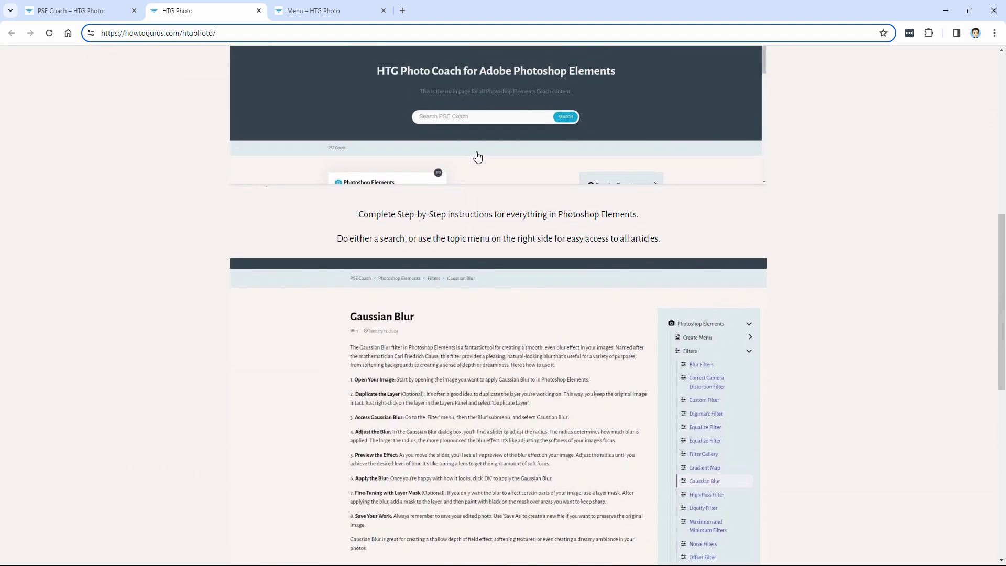
scroll(down, 3)
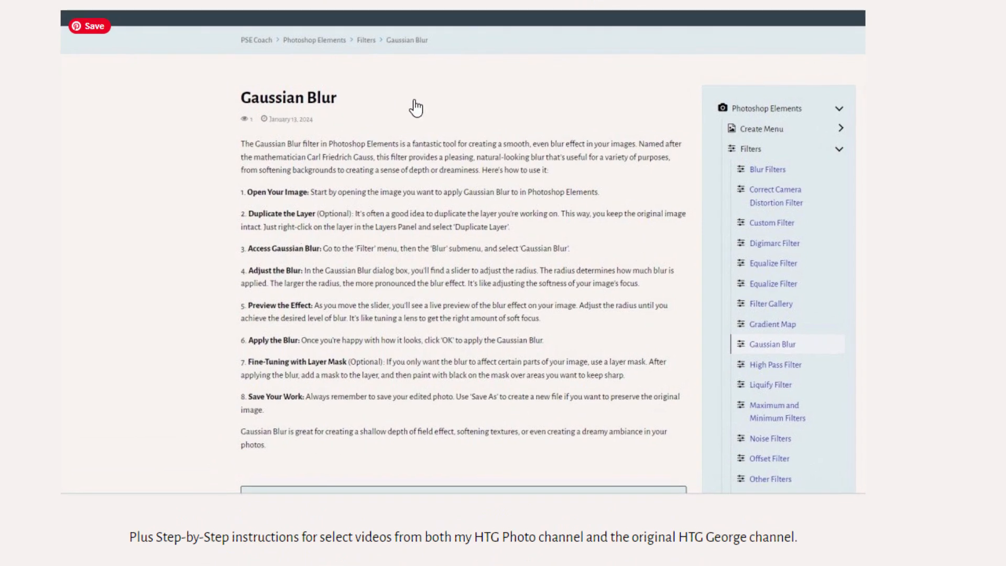
mouse_move(475, 312)
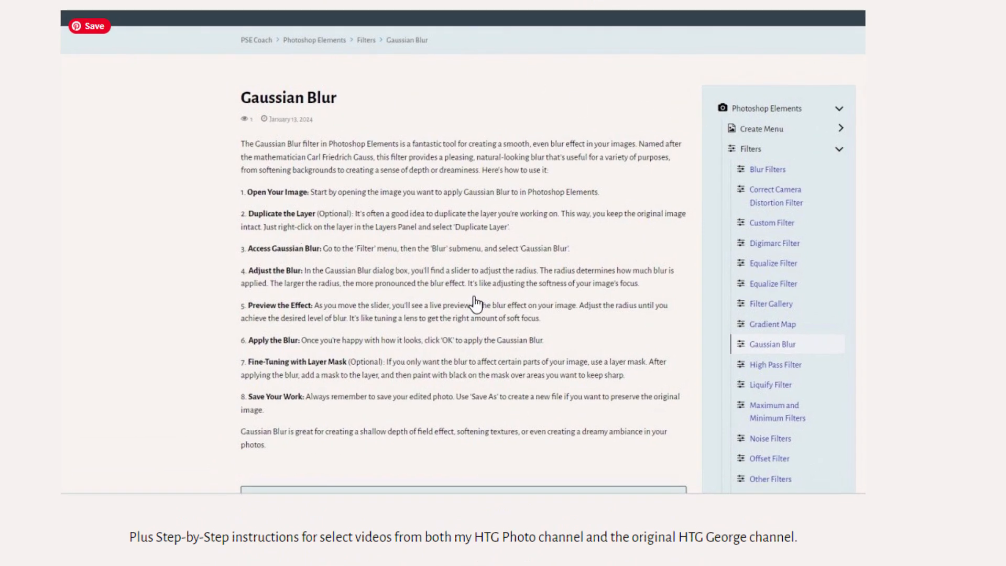
mouse_move(412, 321)
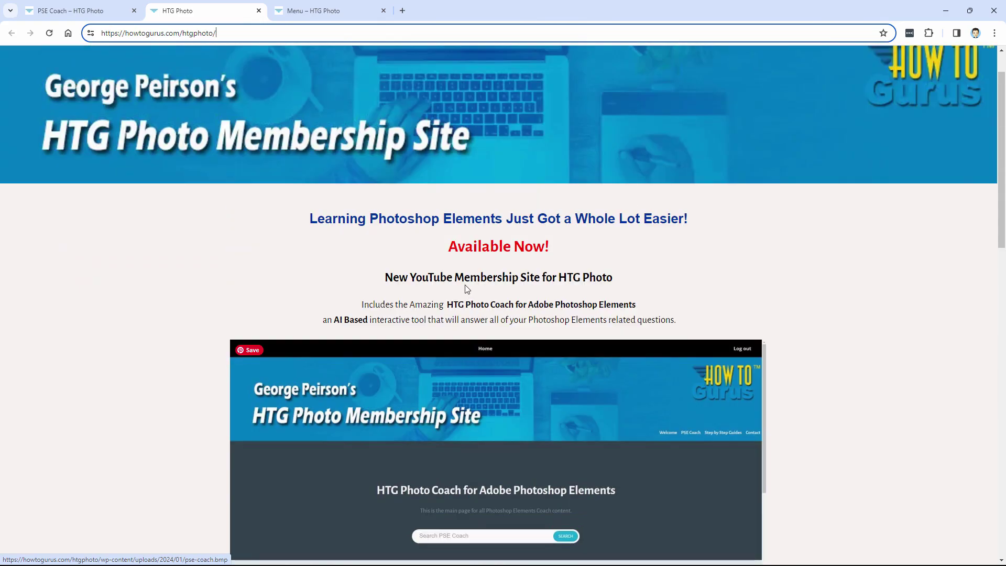
Step: Show the members' welcome page and reach the sidebar's alphabetical Step-by-Step Guides letters
click(319, 11)
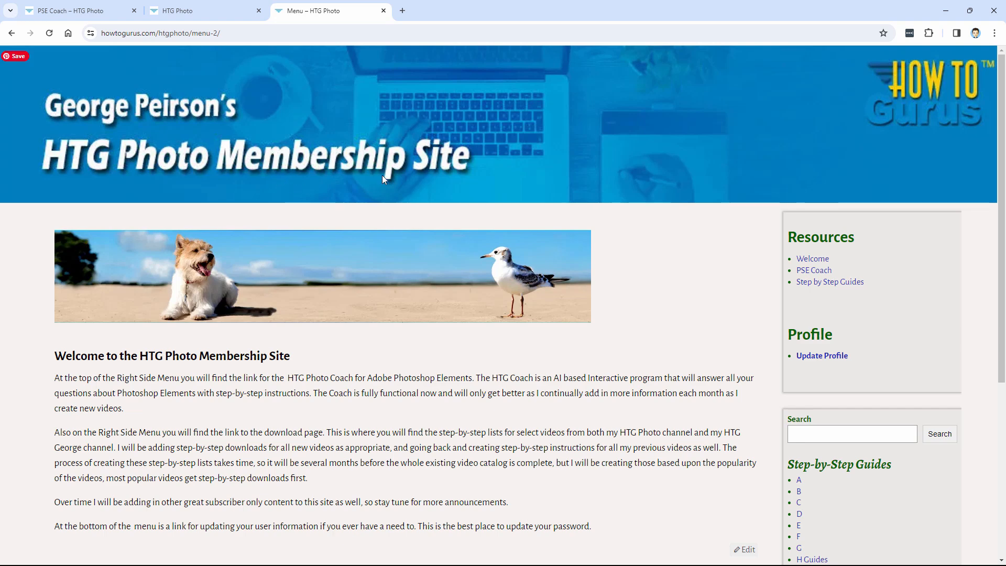
mouse_move(429, 182)
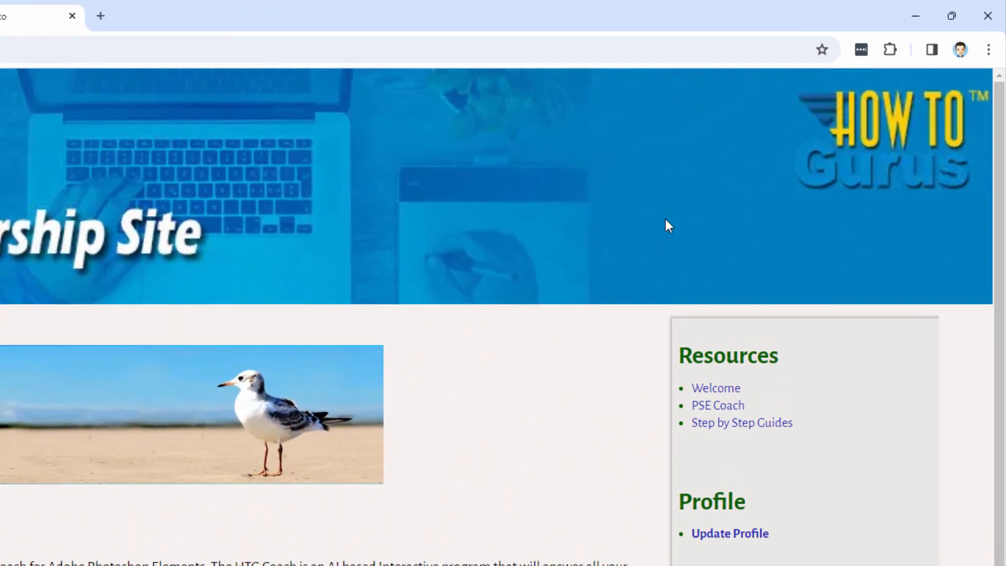
mouse_move(704, 432)
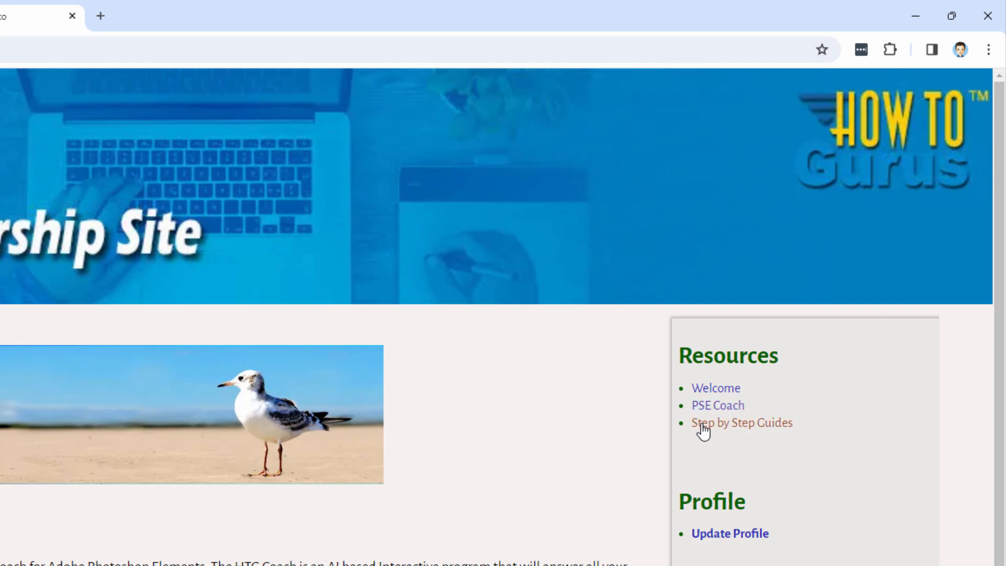
scroll(down, 3)
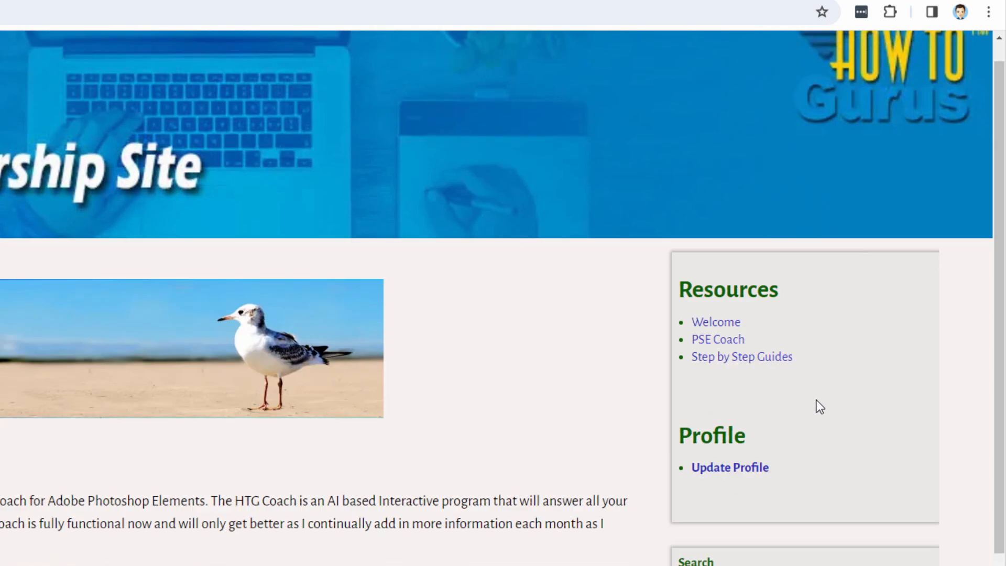
scroll(down, 3)
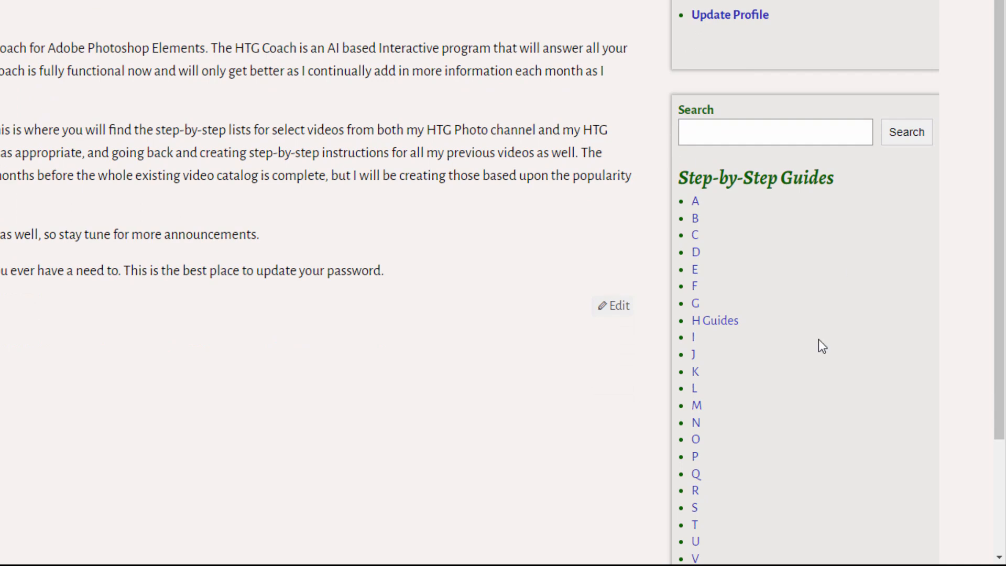
mouse_move(762, 299)
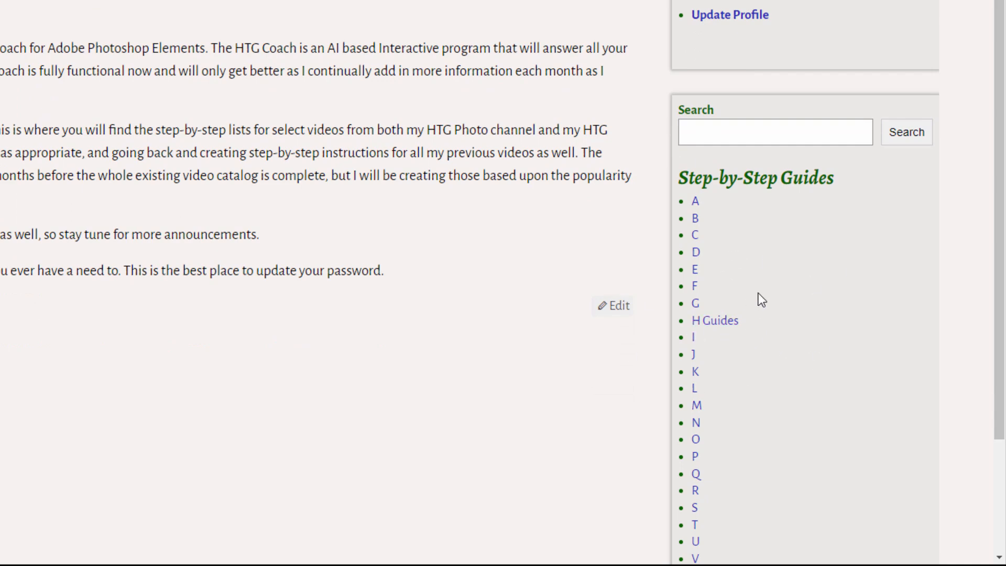
mouse_move(762, 273)
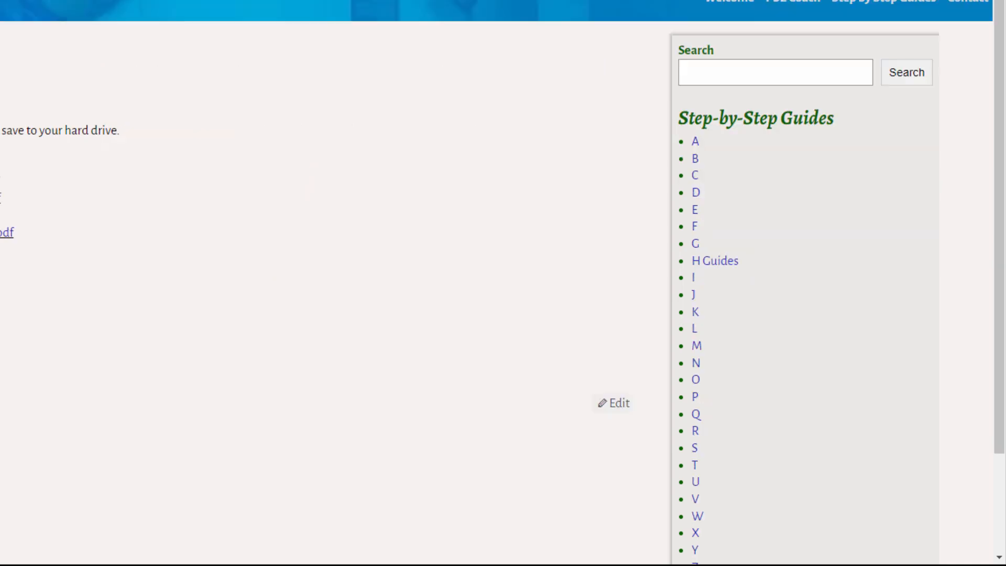
click(695, 260)
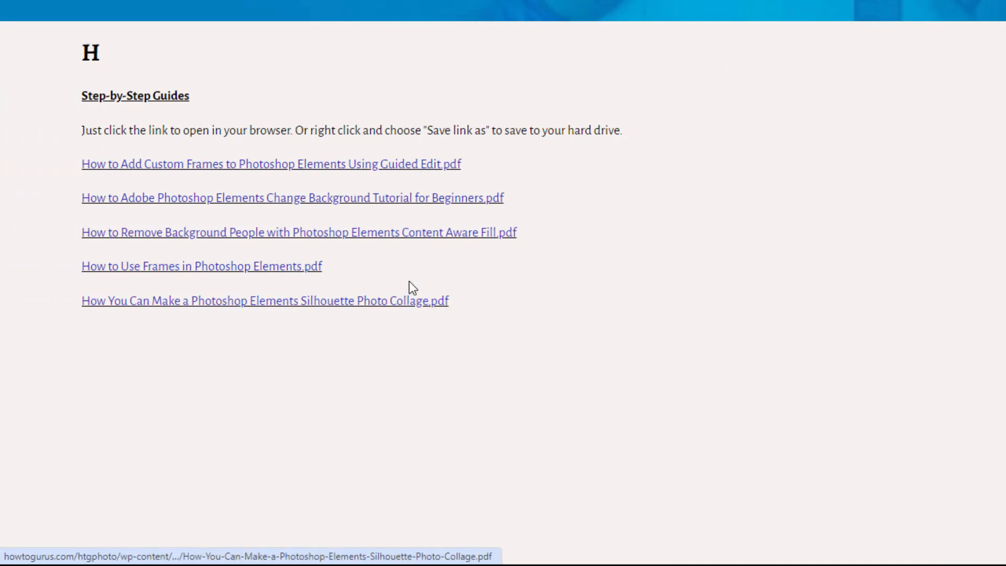
mouse_move(421, 203)
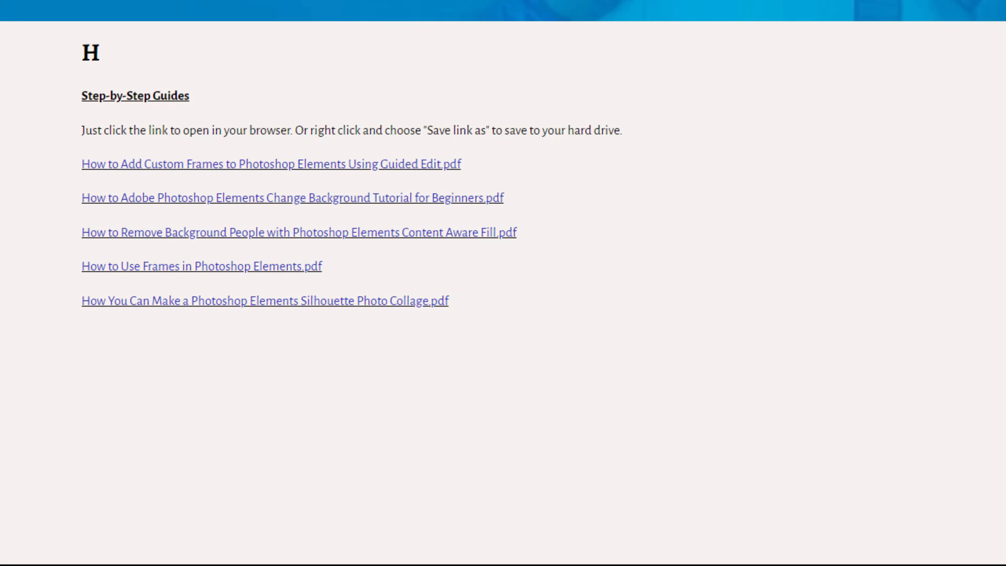
mouse_move(340, 175)
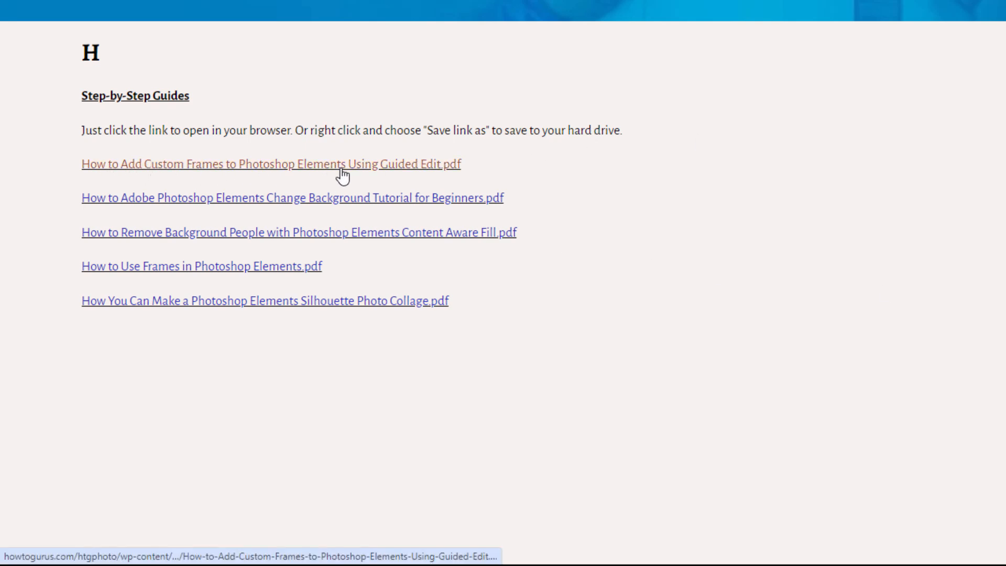
mouse_move(395, 166)
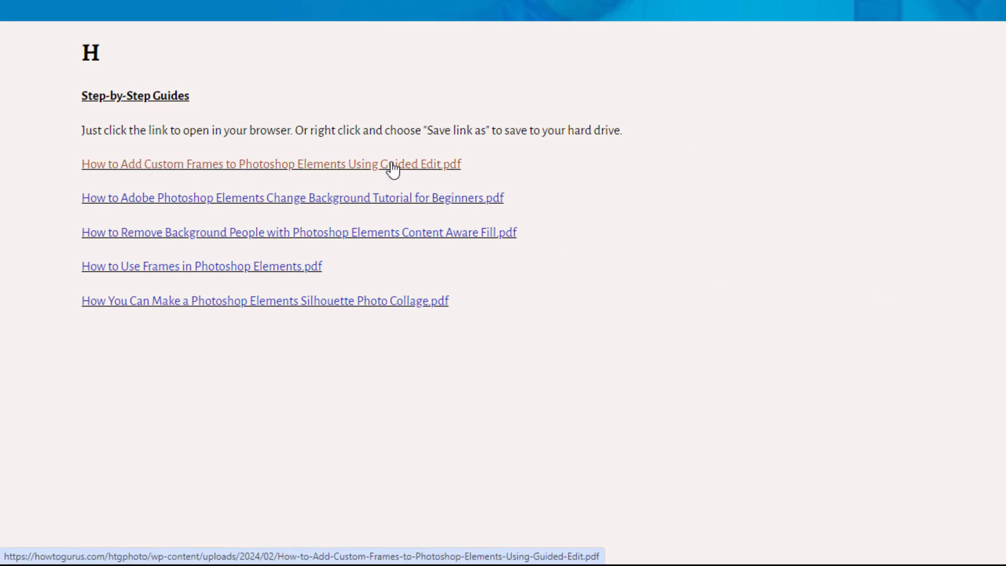
mouse_move(399, 173)
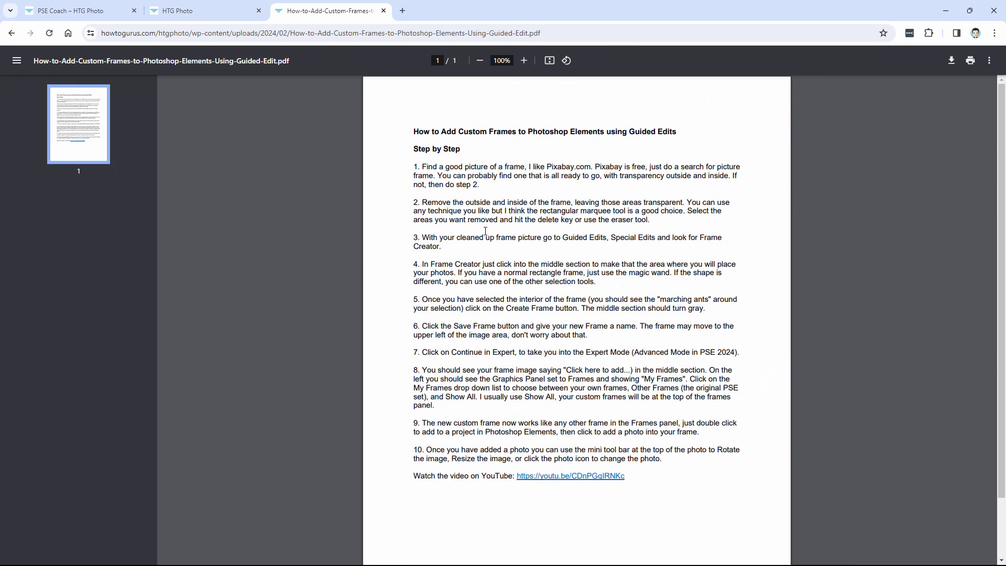
mouse_move(535, 479)
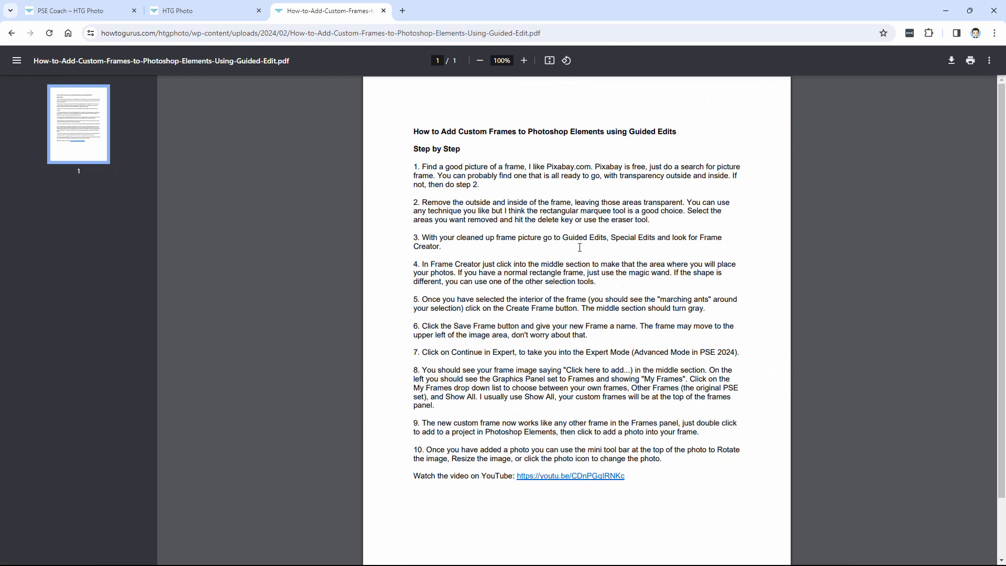
mouse_move(601, 481)
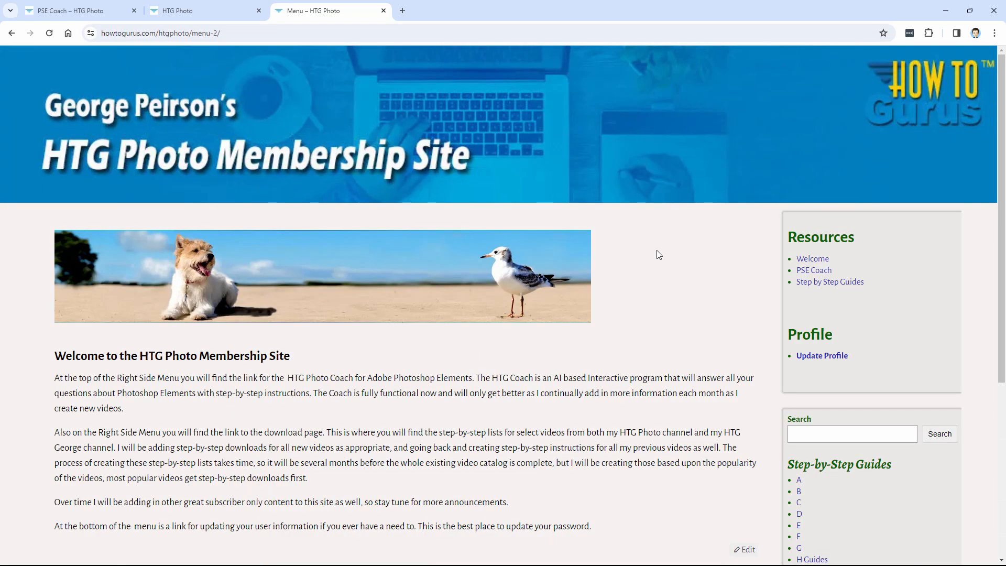
Step: Go to the PSE Coach page from the Resources sidebar and browse its topic categories
click(814, 270)
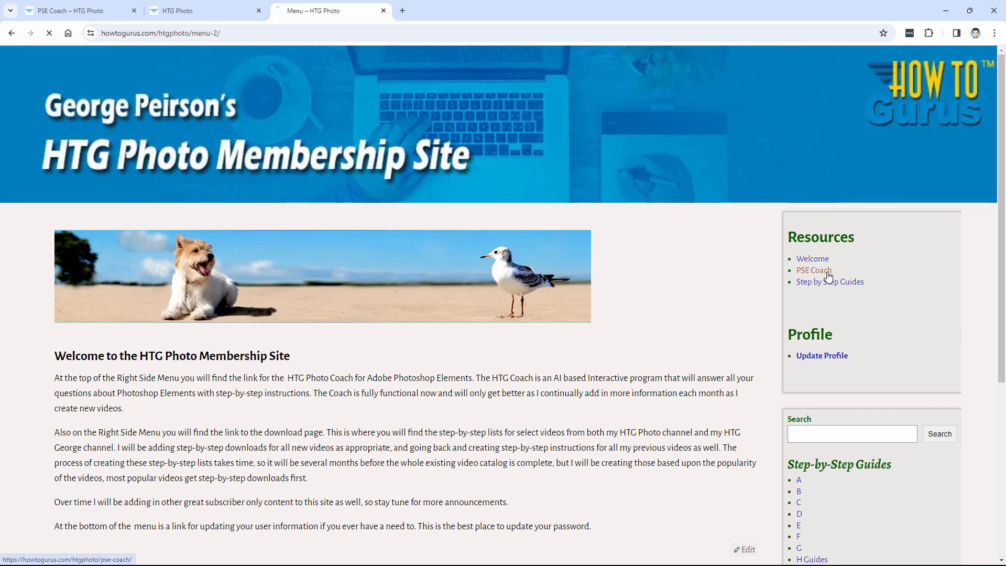
click(813, 270)
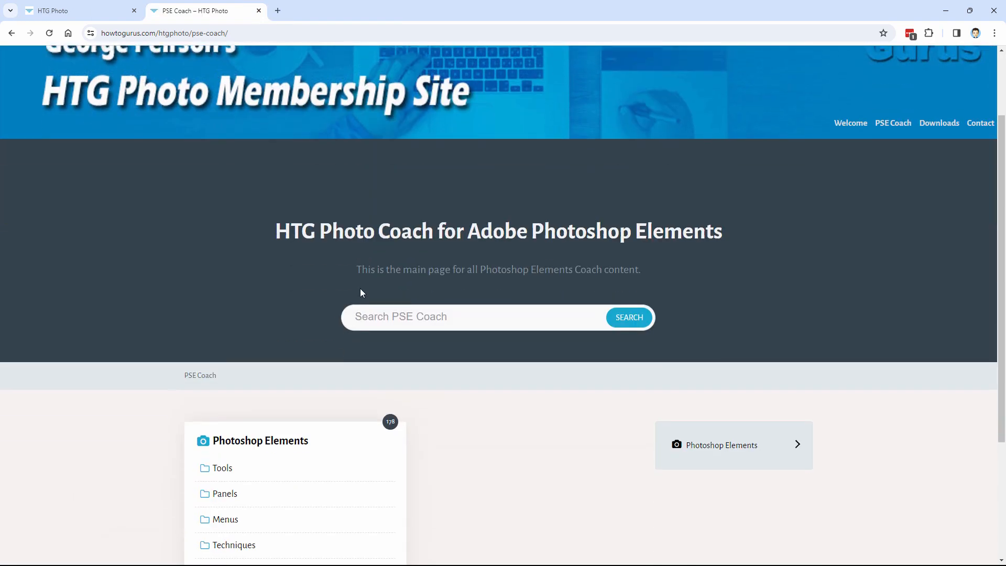
scroll(down, 3)
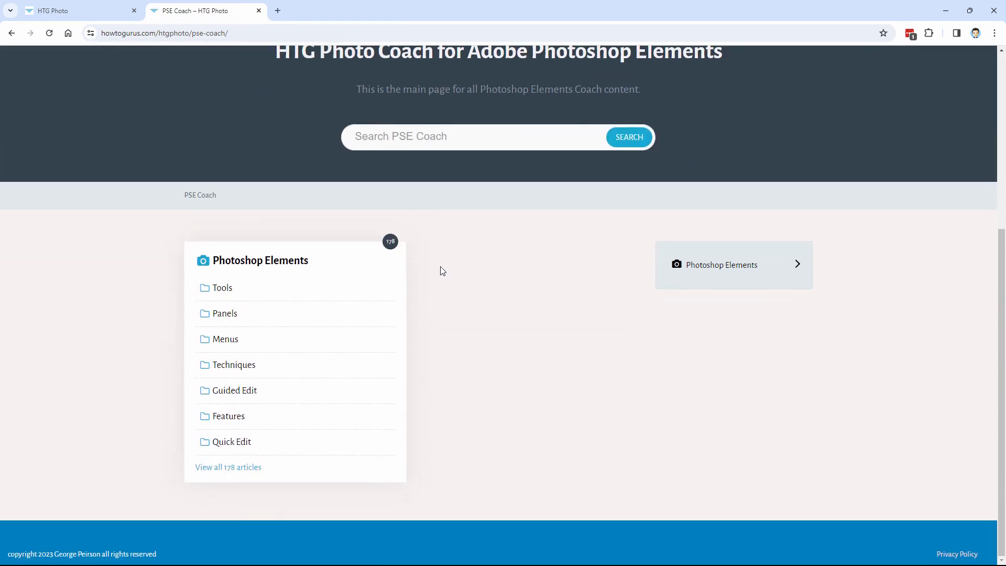
mouse_move(724, 267)
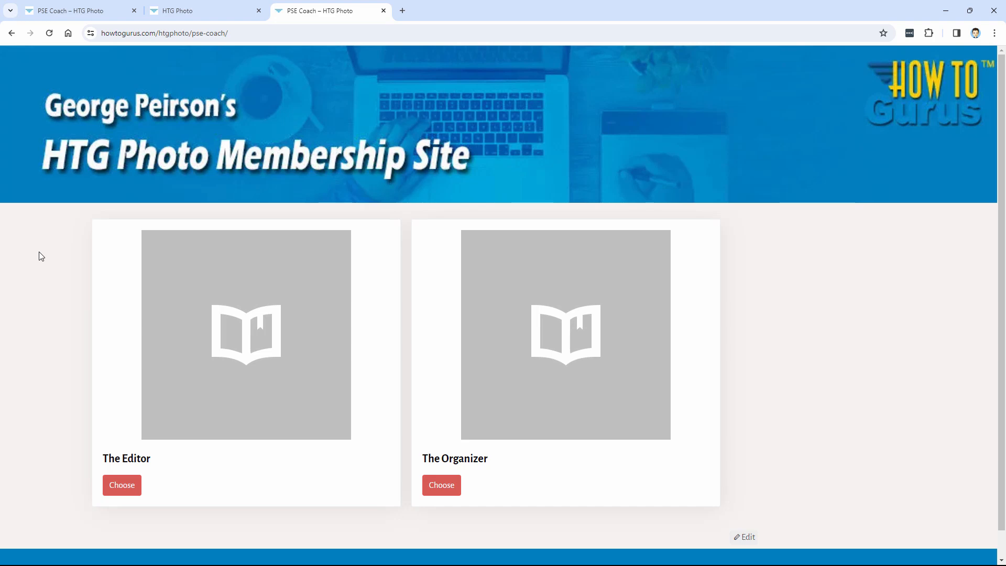
mouse_move(28, 263)
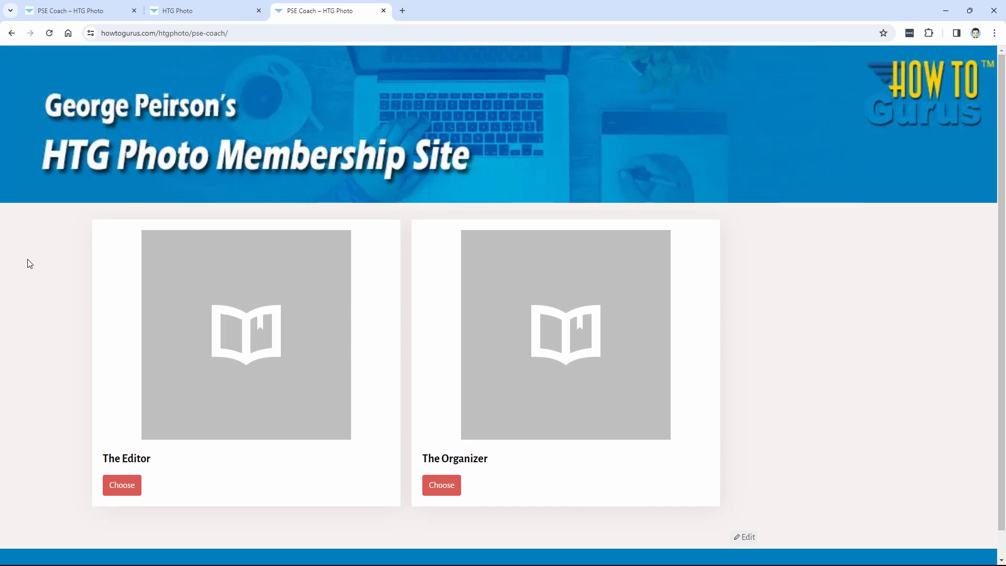
mouse_move(287, 298)
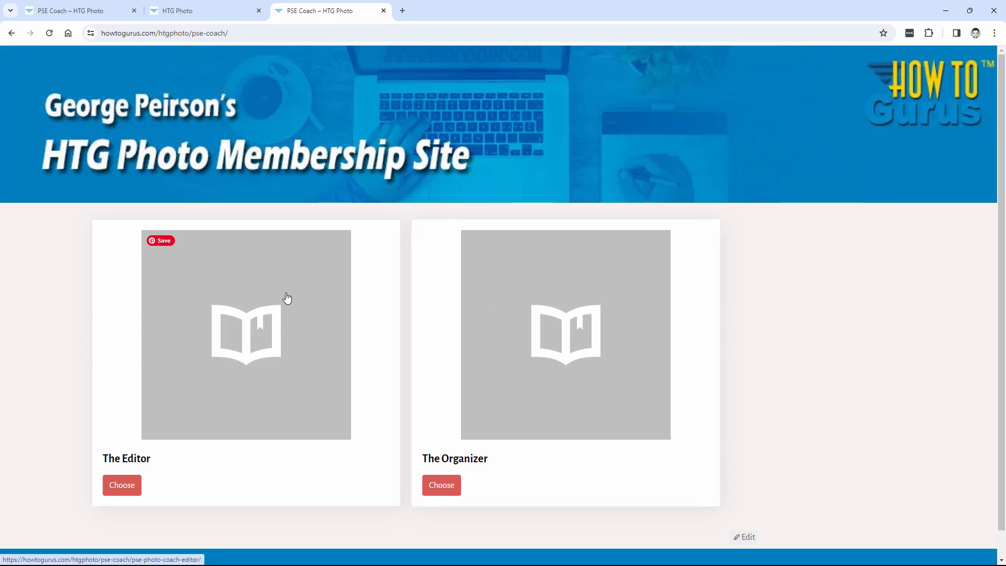
mouse_move(228, 302)
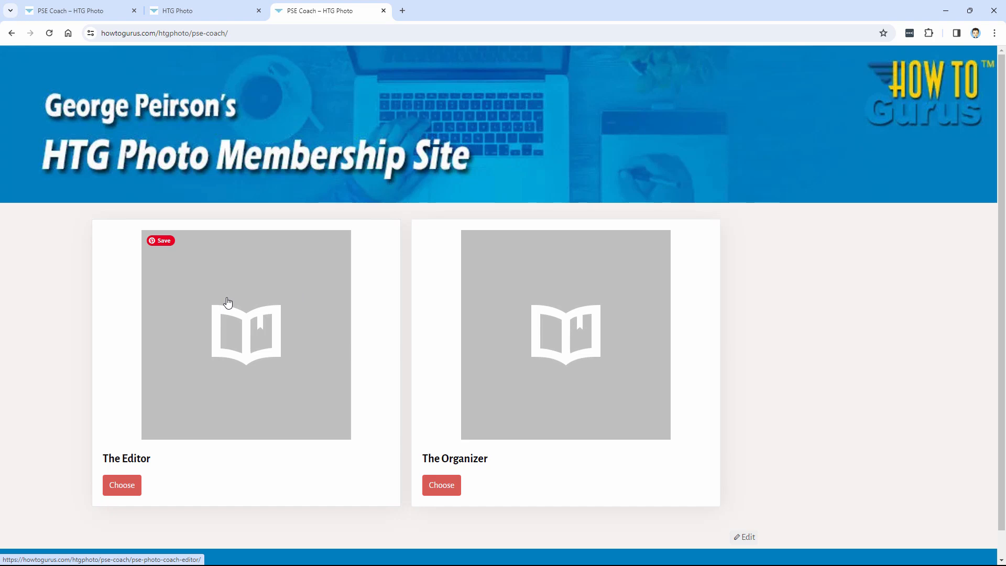
mouse_move(550, 341)
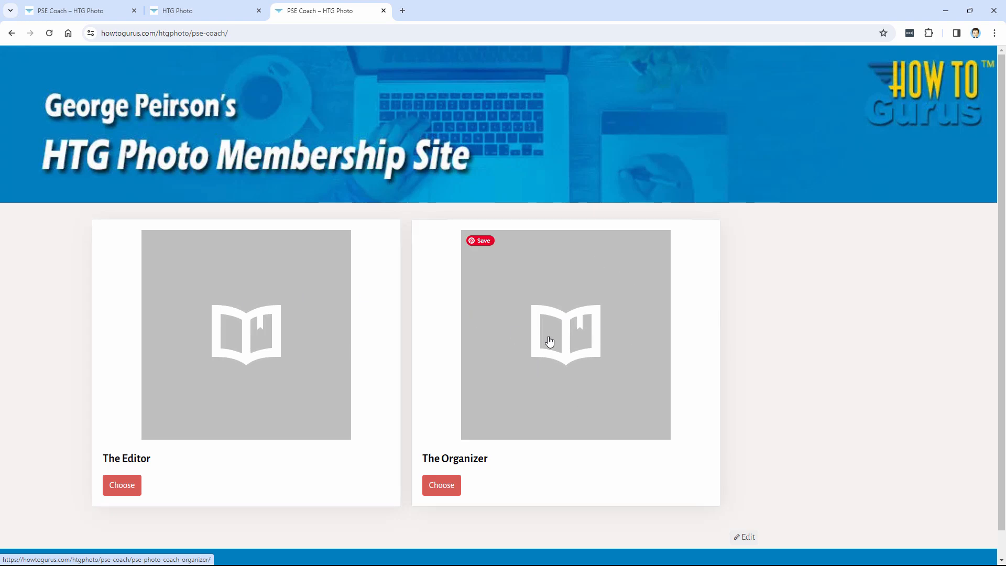
mouse_move(522, 348)
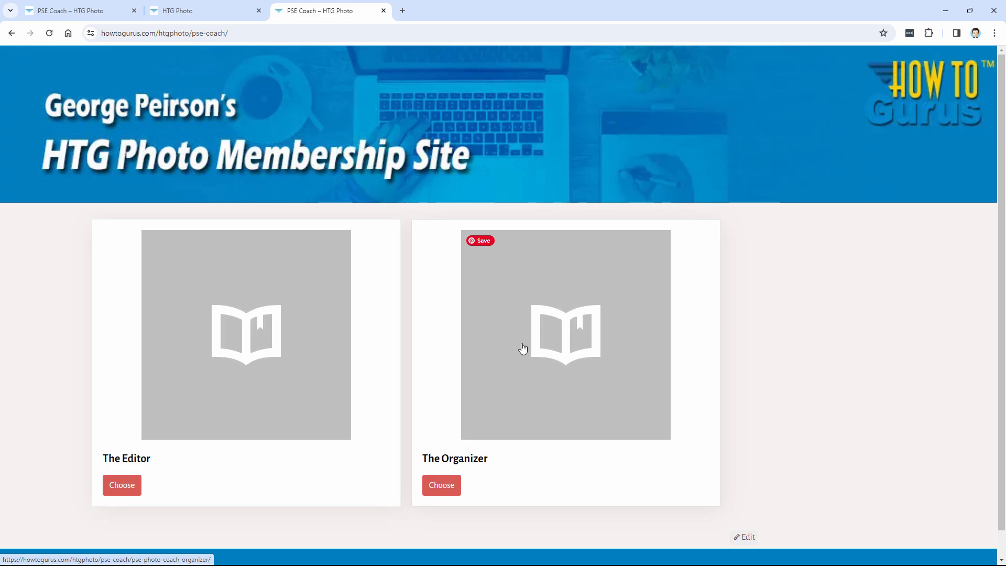
mouse_move(583, 392)
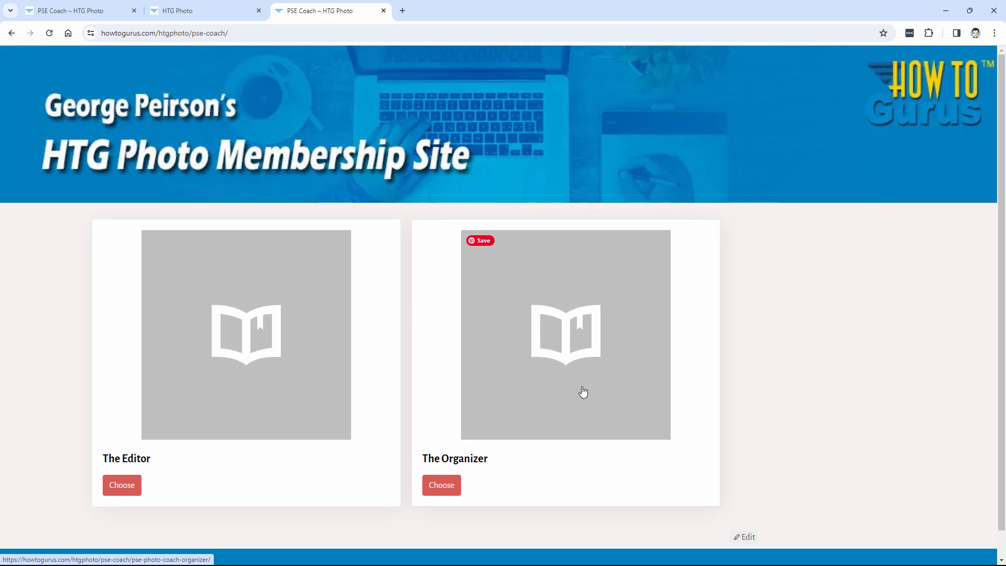
mouse_move(551, 363)
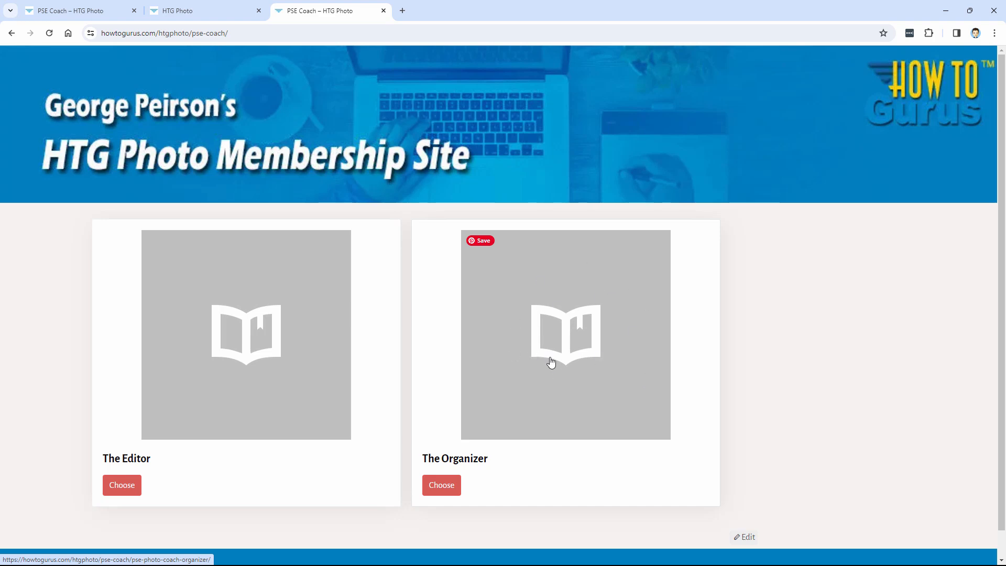
mouse_move(551, 370)
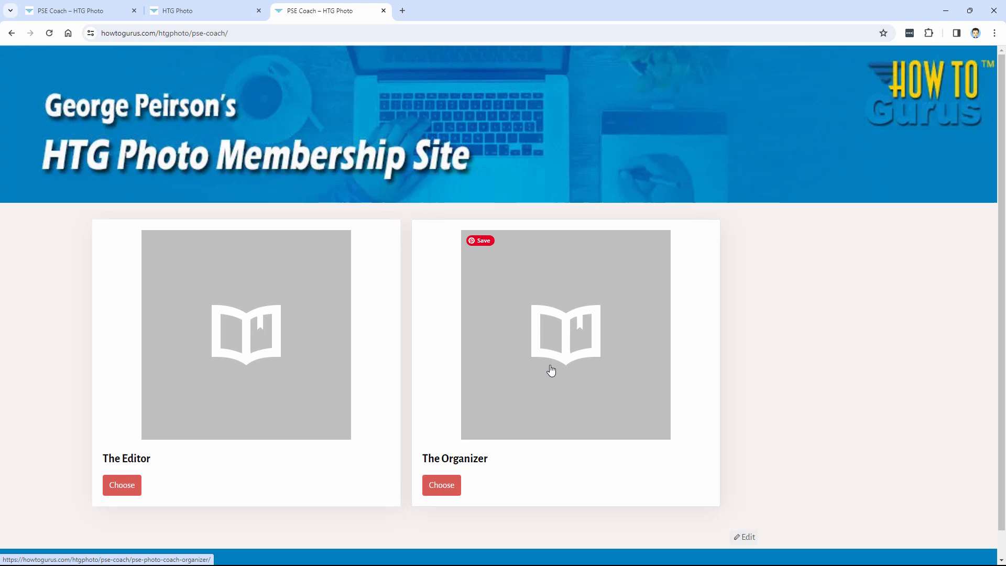
mouse_move(289, 378)
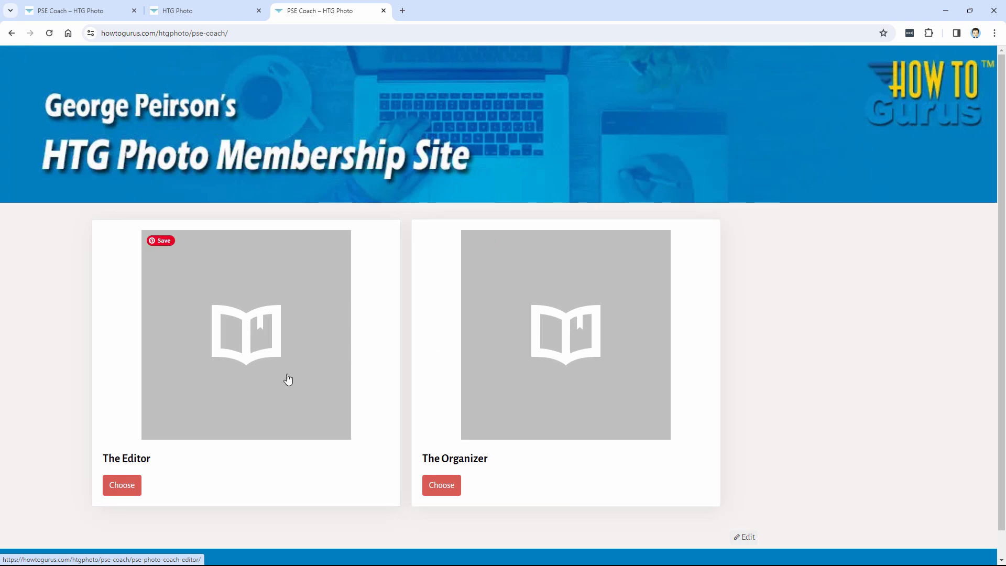
mouse_move(230, 347)
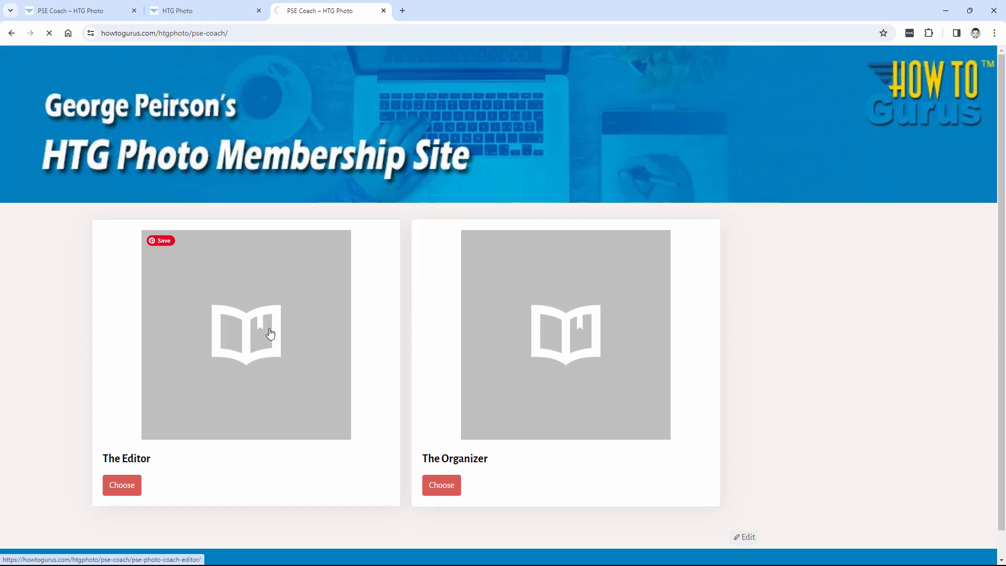
Step: Enter The Editor section listing Filters, Guided Edit, Tools and Menus categories
click(122, 485)
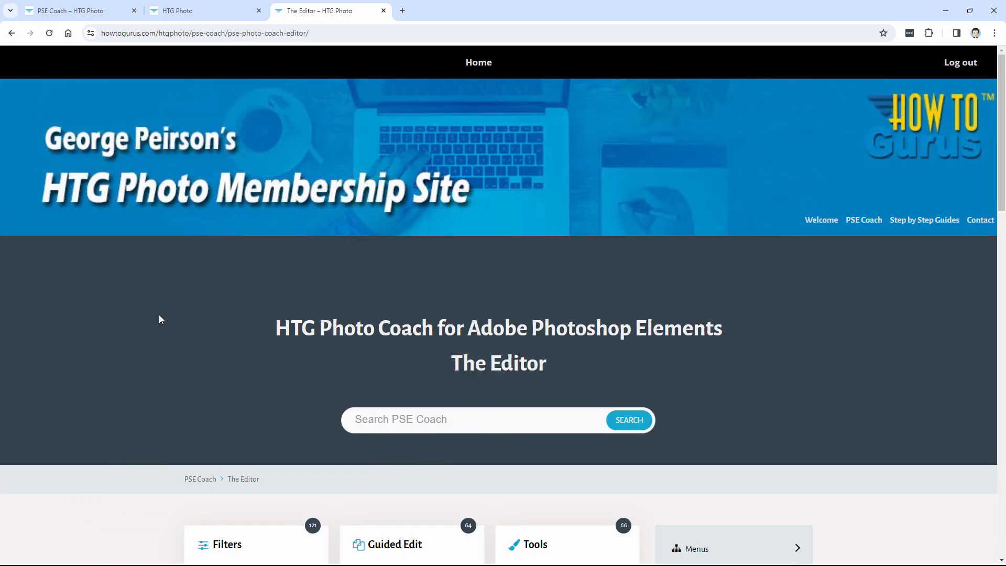
Step: Browse The Editor's categories and view all 121 Filters articles
scroll(down, 3)
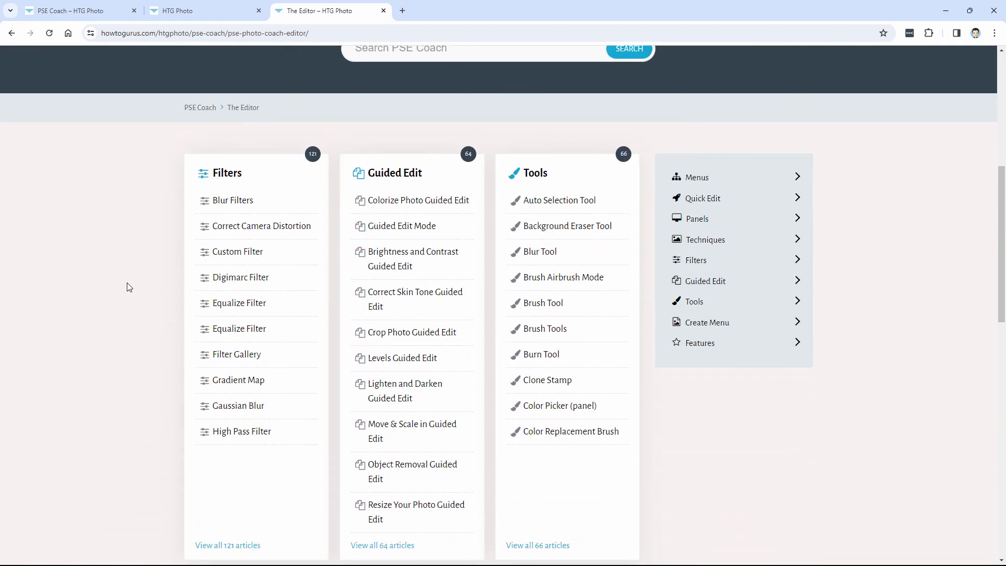
scroll(down, 3)
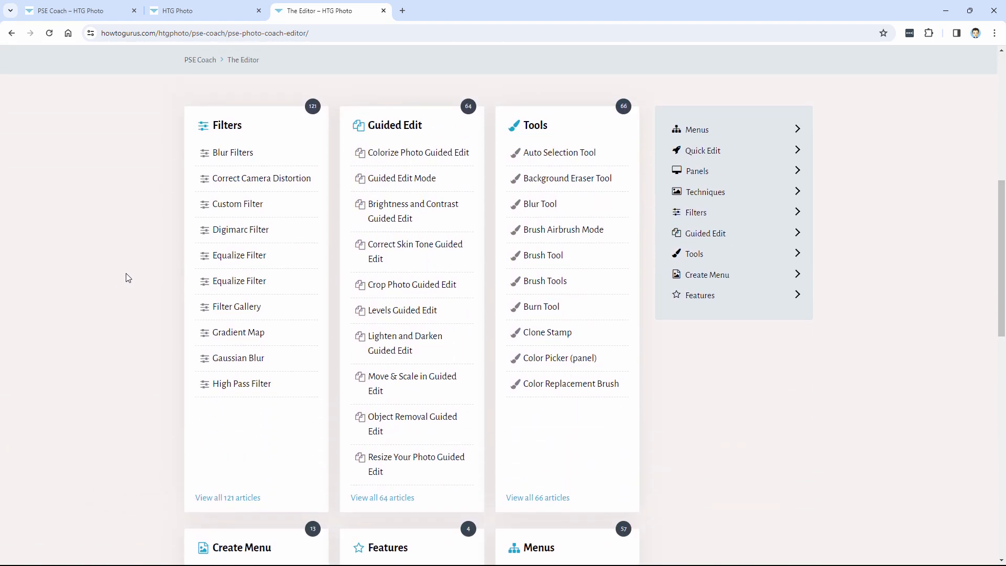
mouse_move(183, 388)
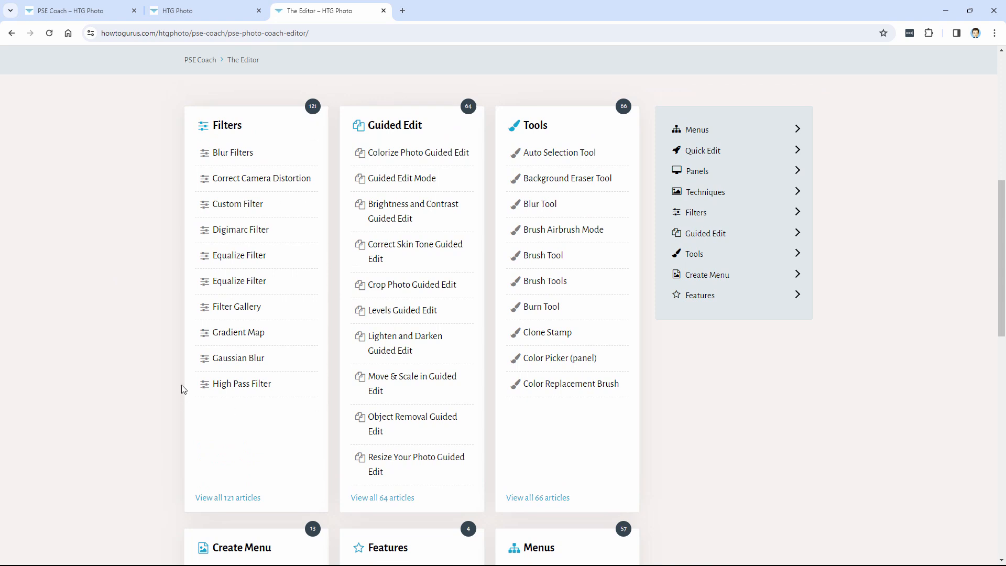
mouse_move(221, 135)
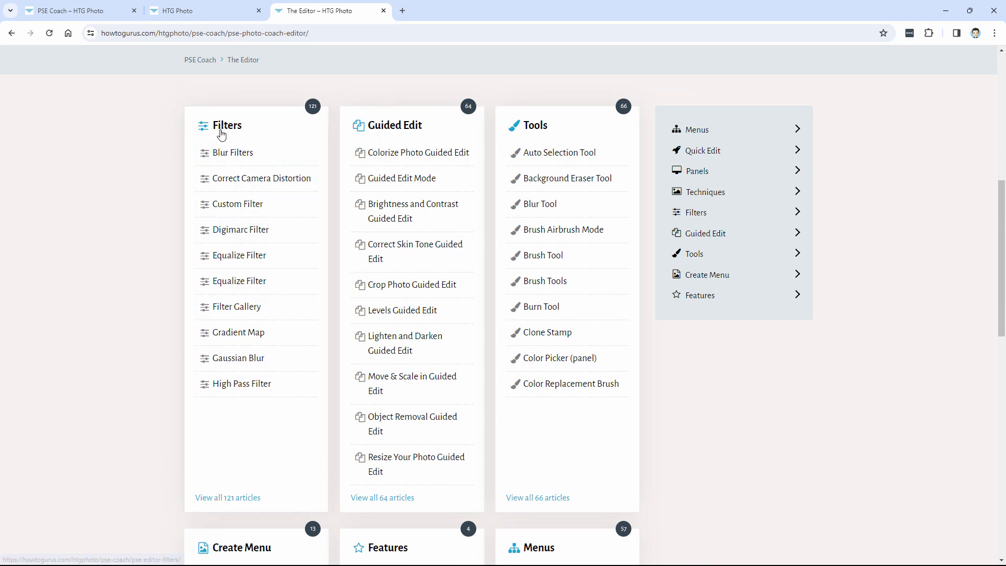
mouse_move(329, 184)
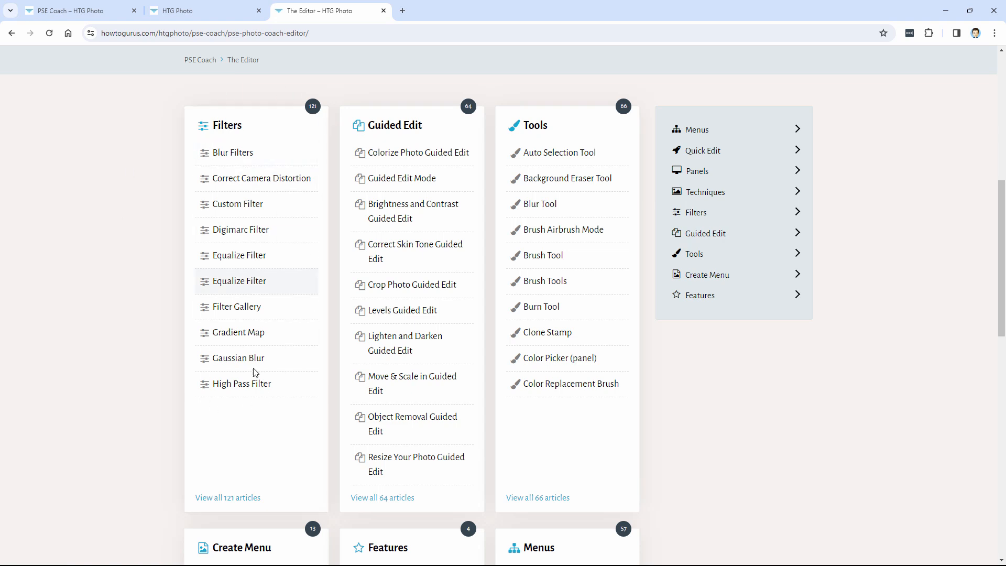
mouse_move(182, 248)
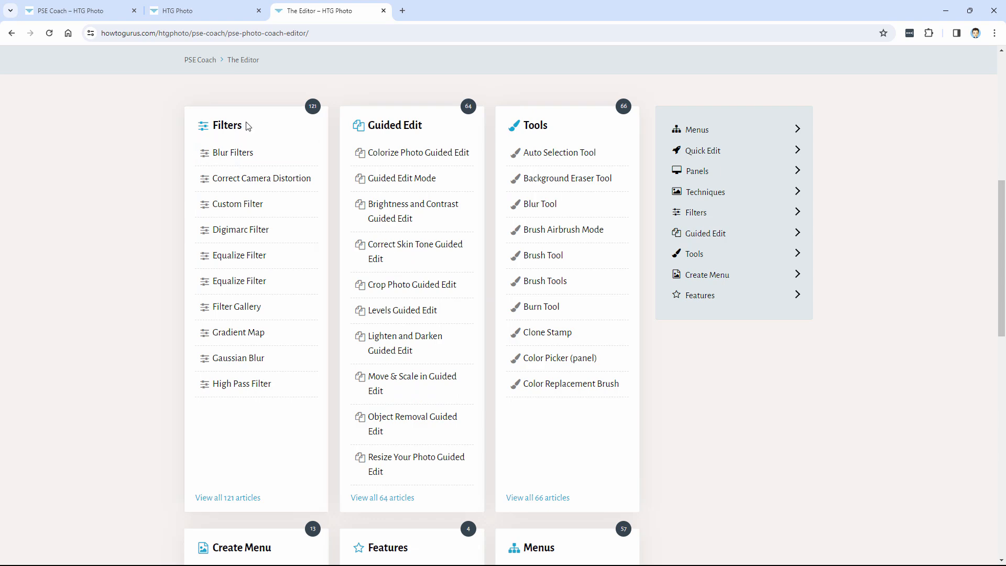
mouse_move(463, 115)
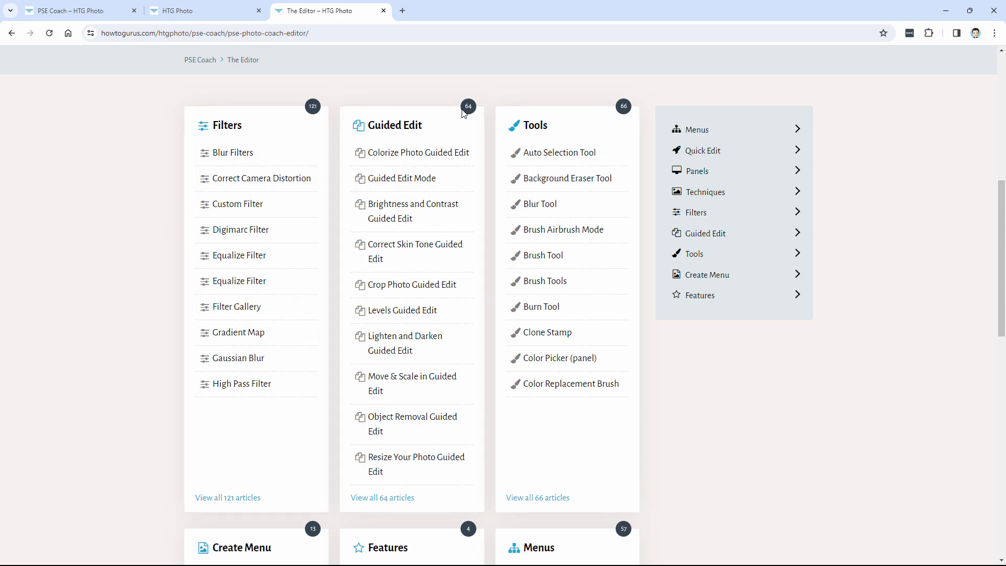
scroll(down, 3)
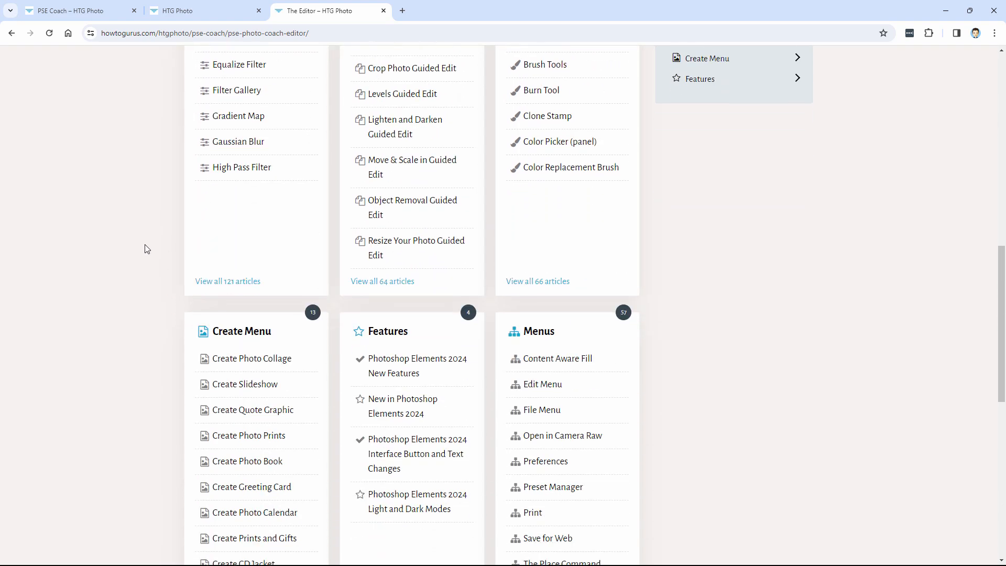
scroll(down, 3)
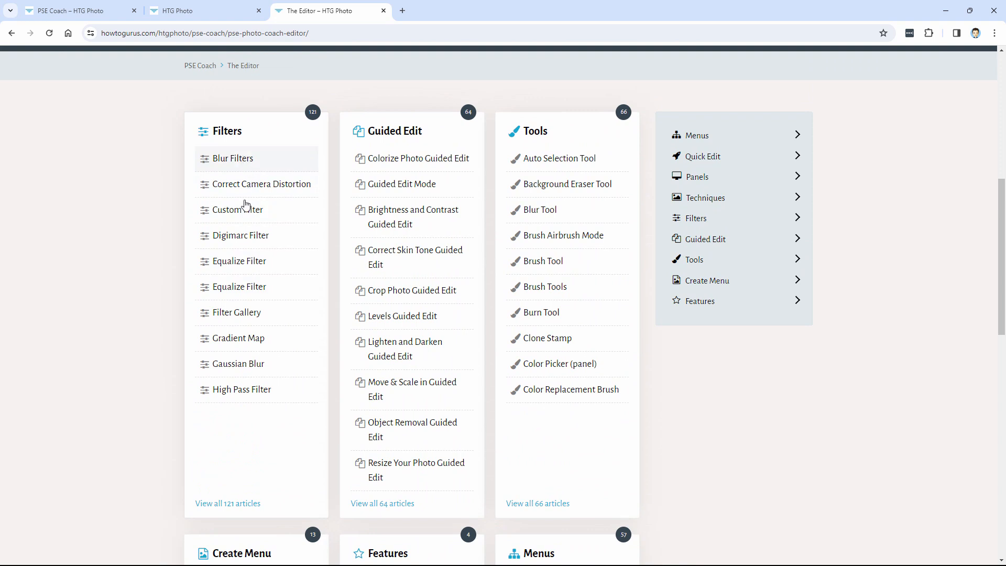
scroll(down, 3)
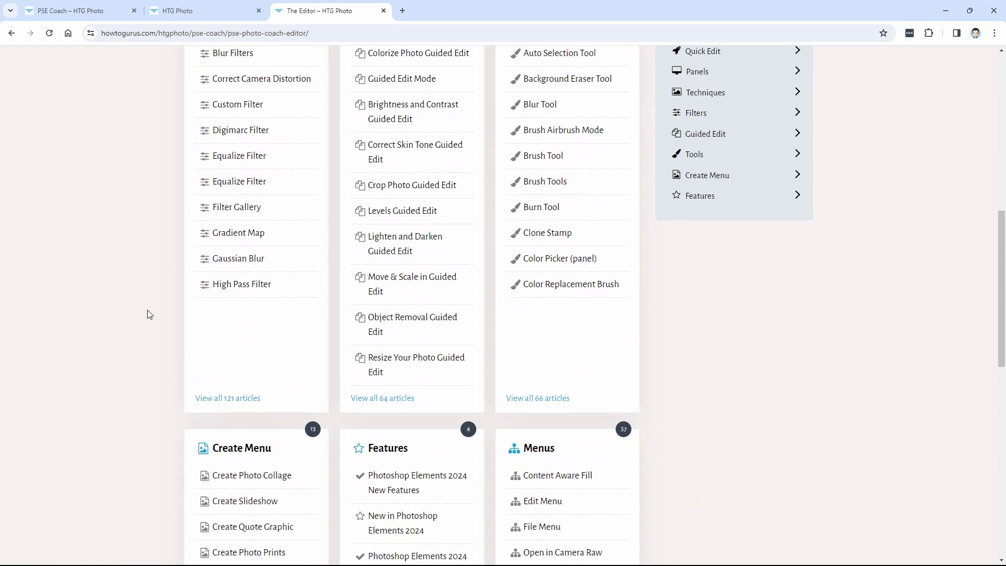
scroll(down, 3)
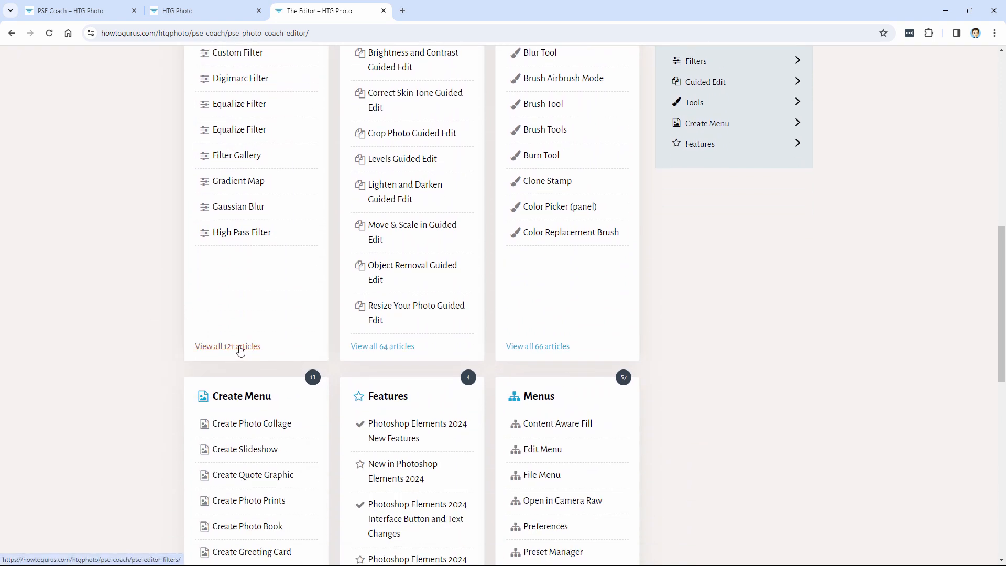
mouse_move(245, 353)
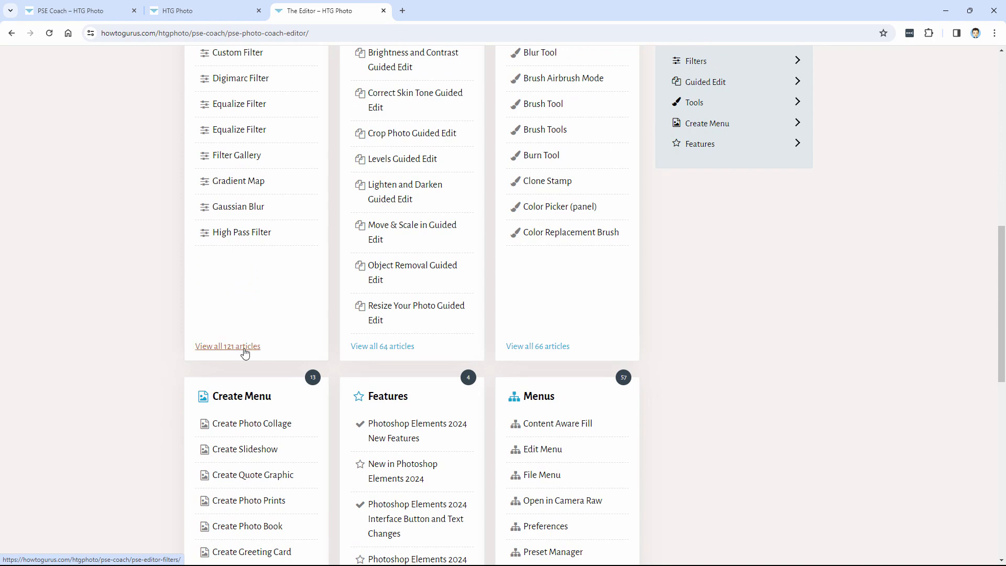
click(227, 346)
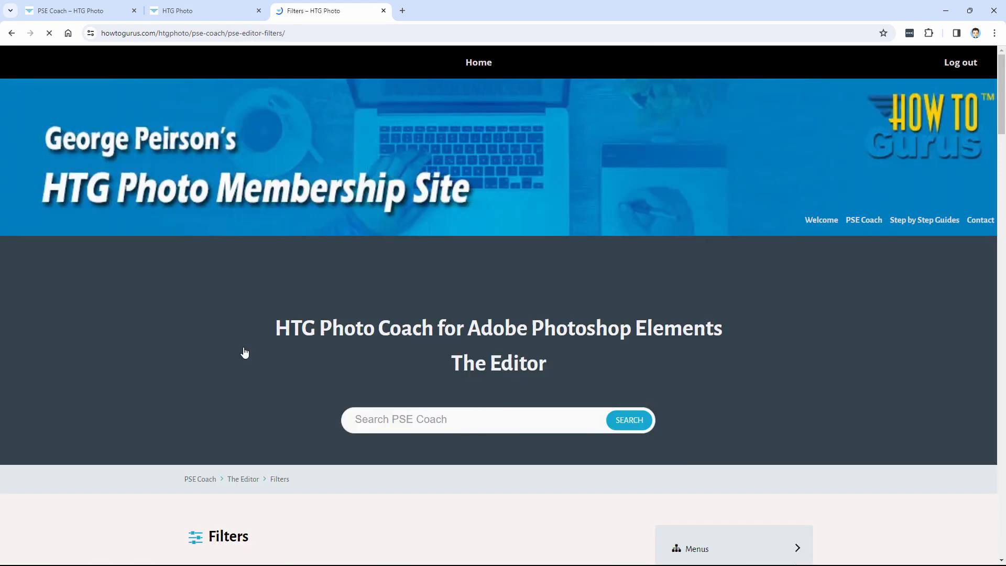
Step: Browse the Filters article list and choose the Correct Camera Distortion article
scroll(down, 3)
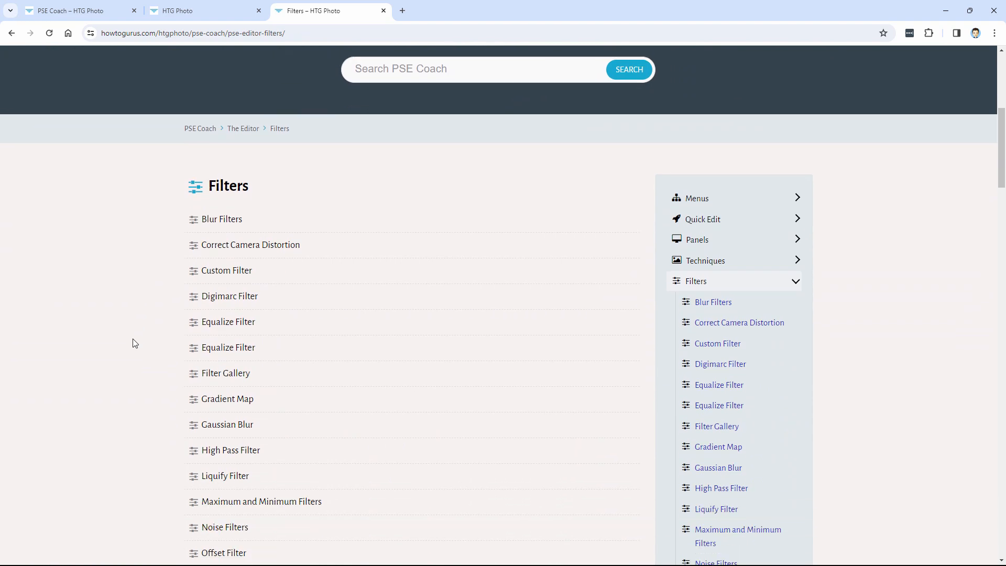
scroll(down, 3)
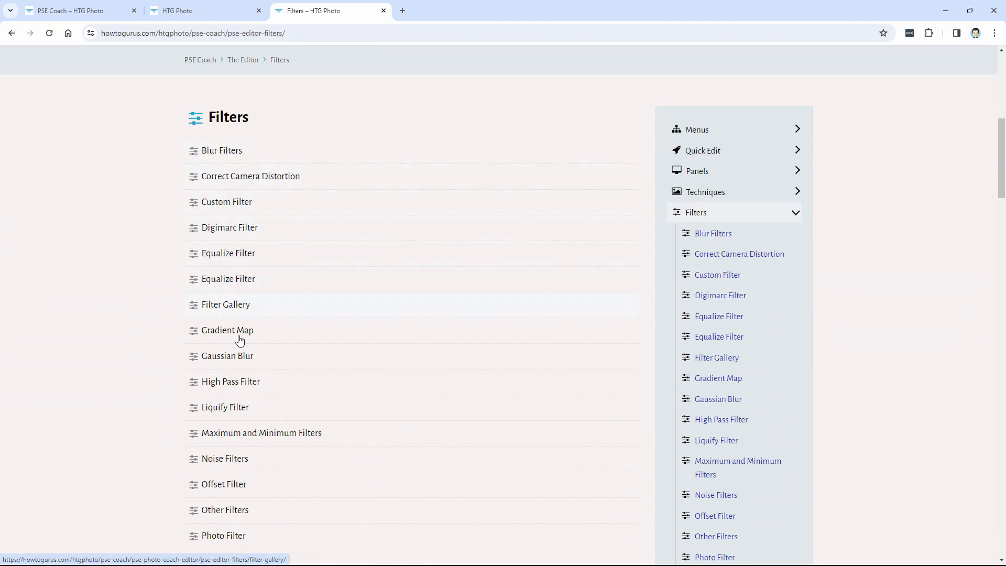
scroll(down, 3)
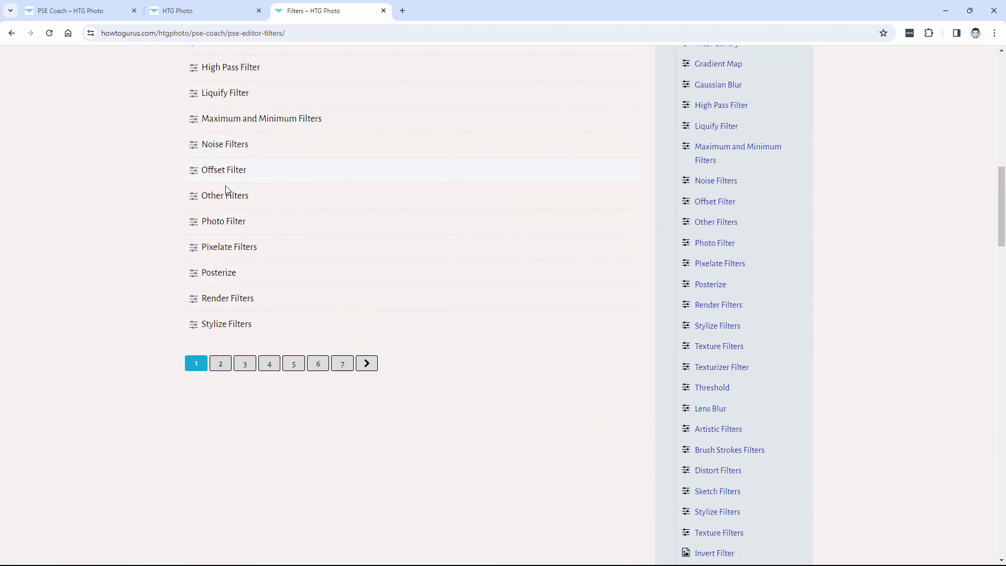
mouse_move(596, 249)
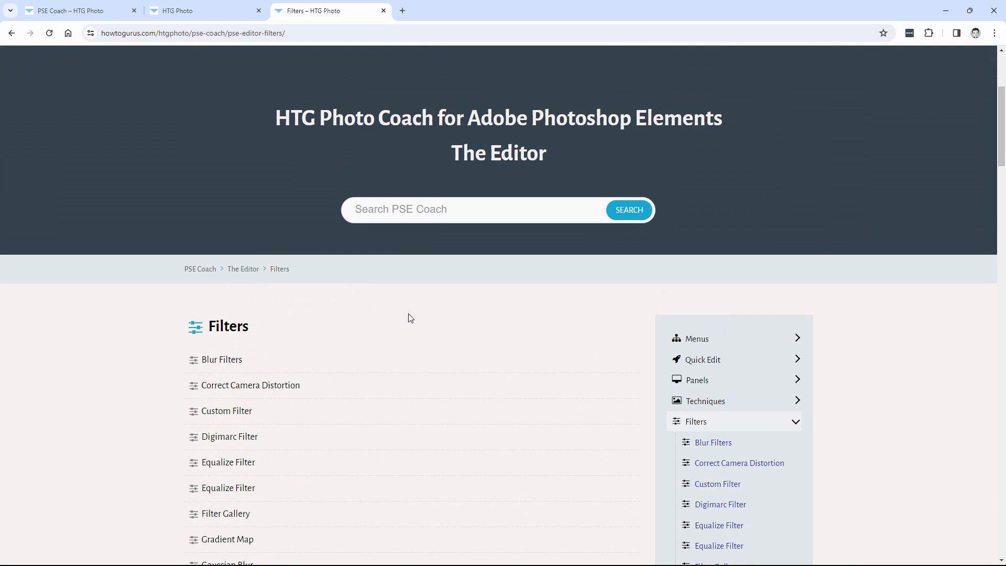
scroll(down, 3)
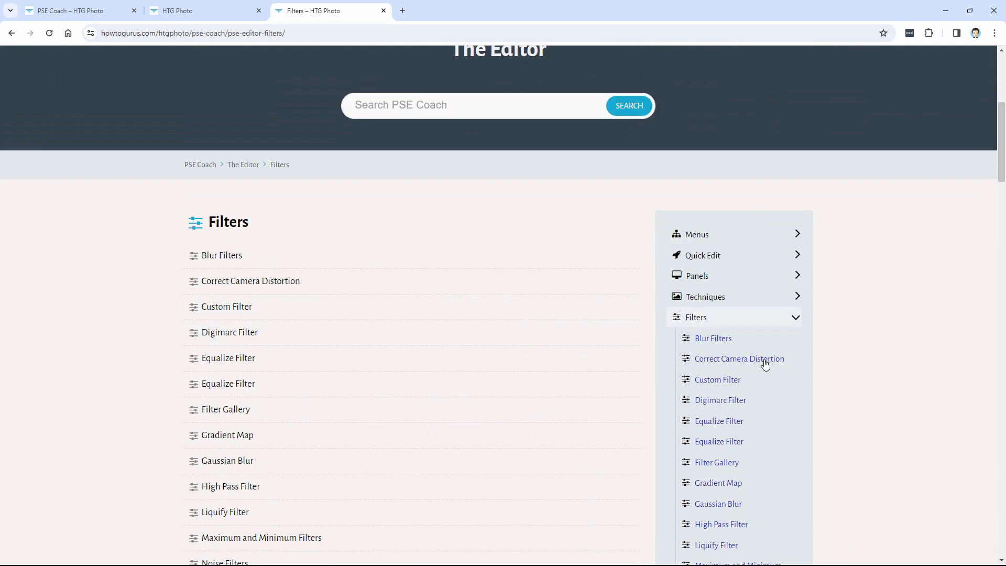
mouse_move(792, 322)
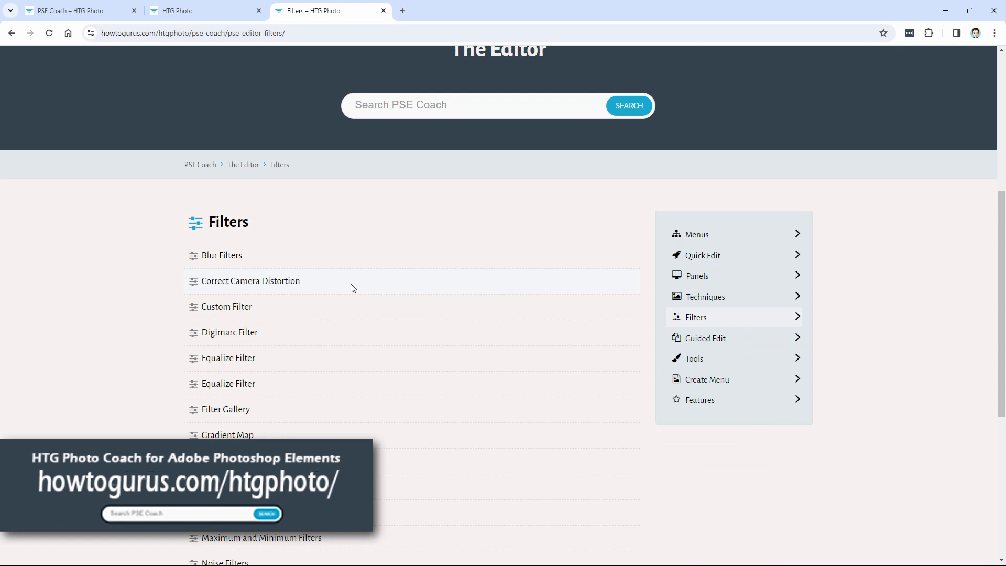
click(256, 281)
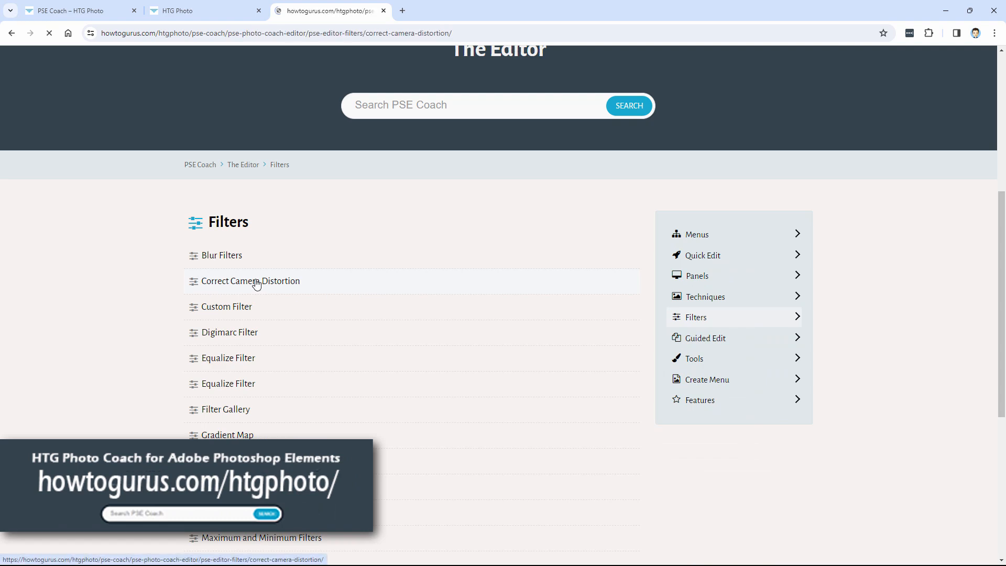
Step: Read the Correct Camera Distortion article and expand the sidebar's Guided Edit topic list
click(250, 281)
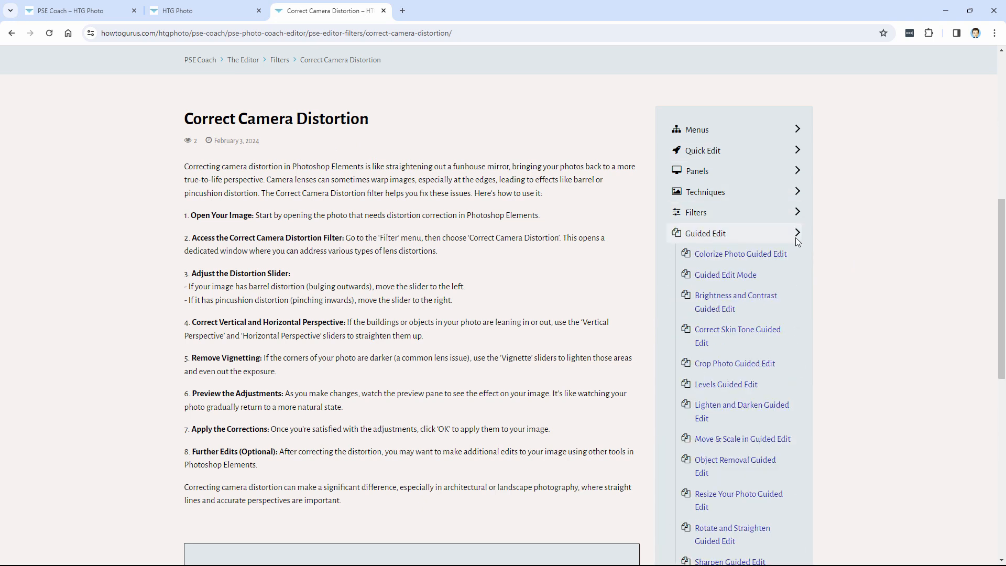
click(796, 233)
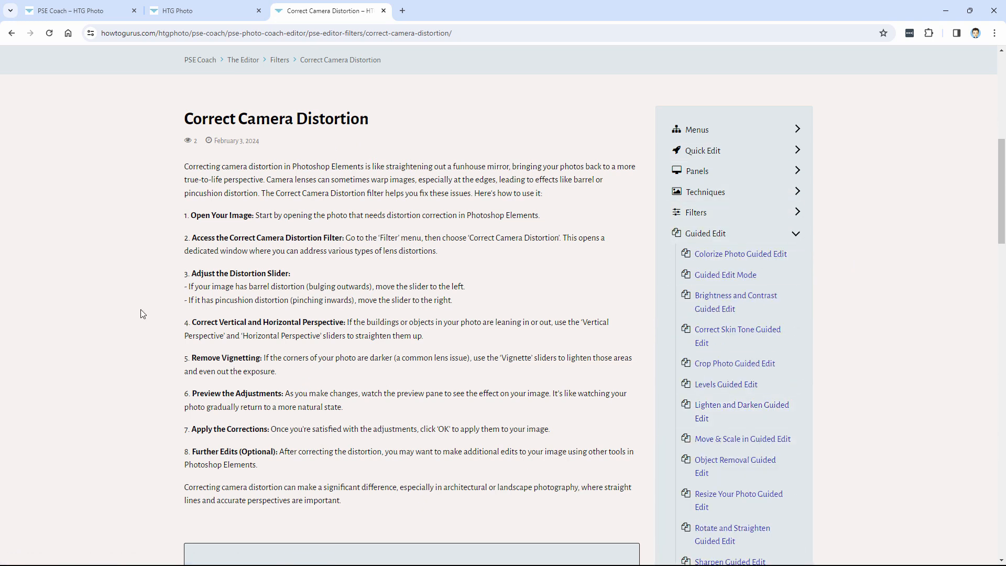
mouse_move(137, 320)
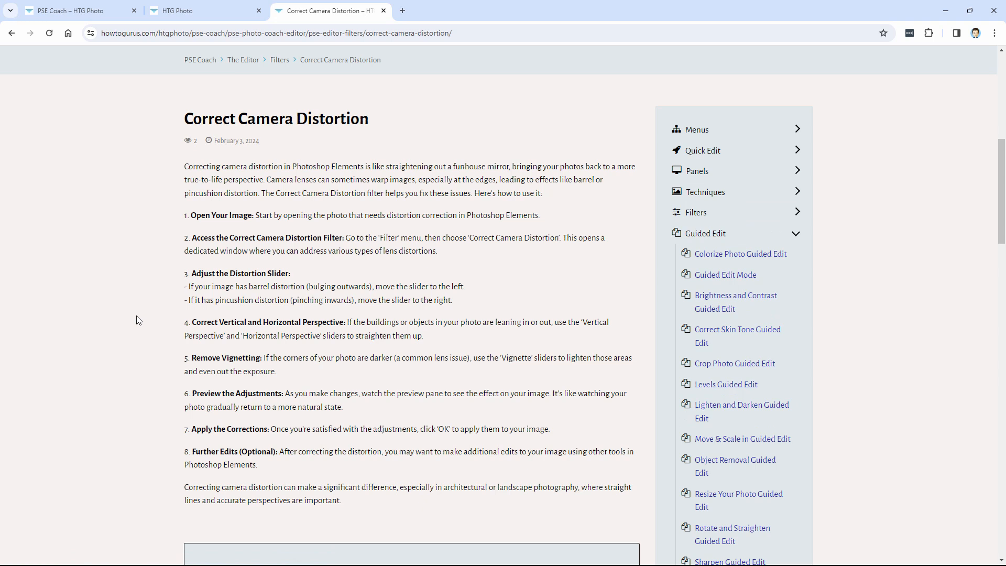
mouse_move(163, 218)
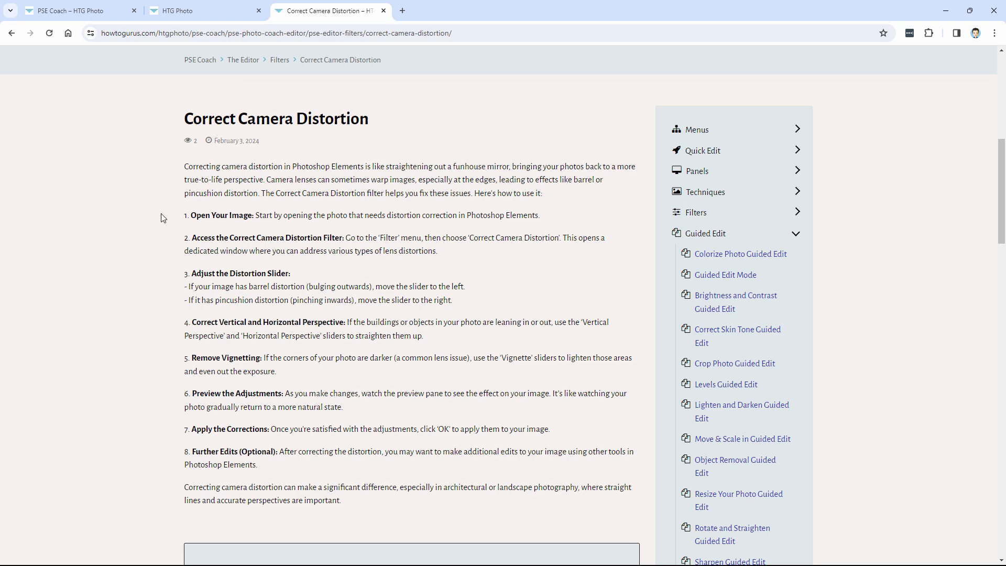
scroll(down, 3)
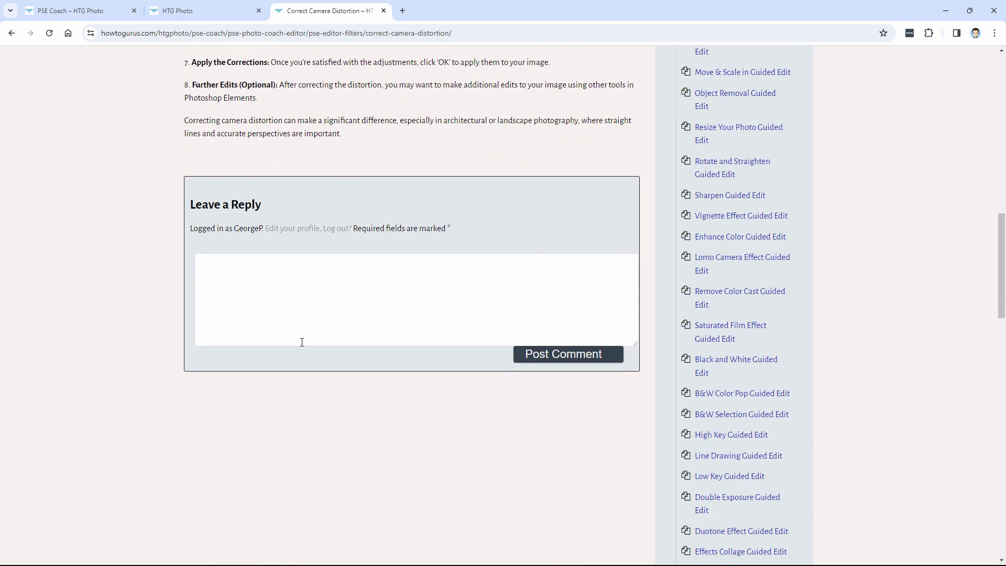
mouse_move(464, 276)
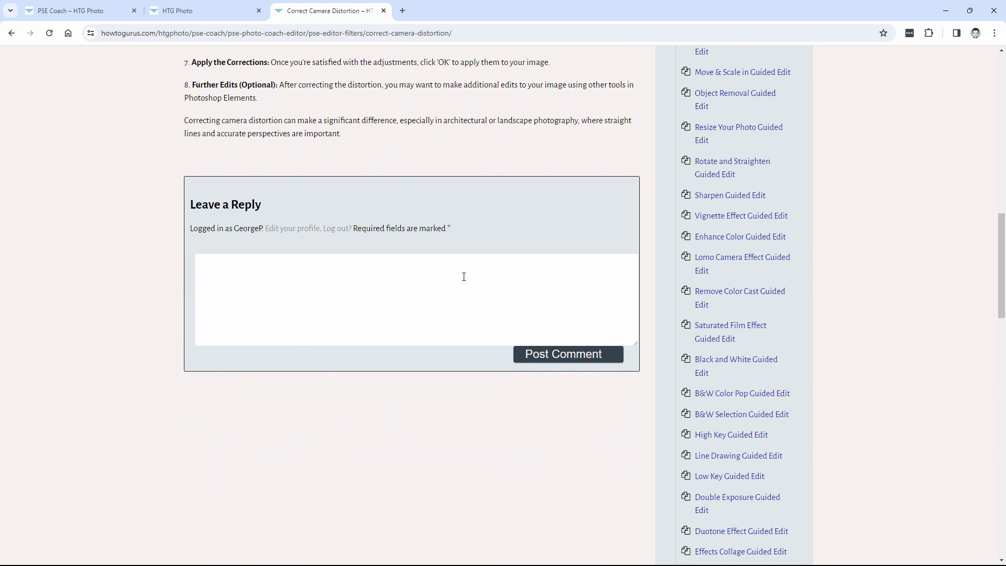
mouse_move(140, 414)
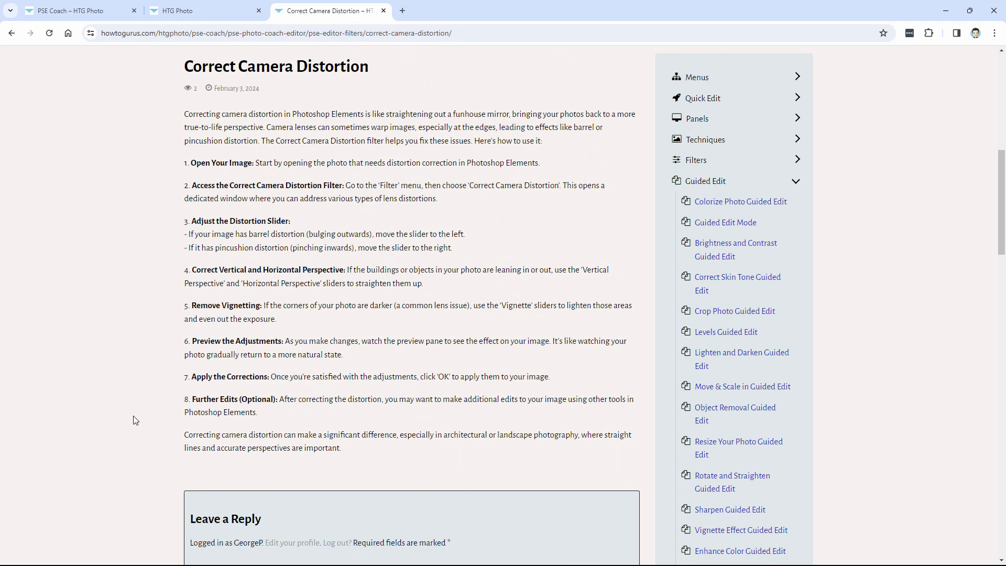
mouse_move(366, 227)
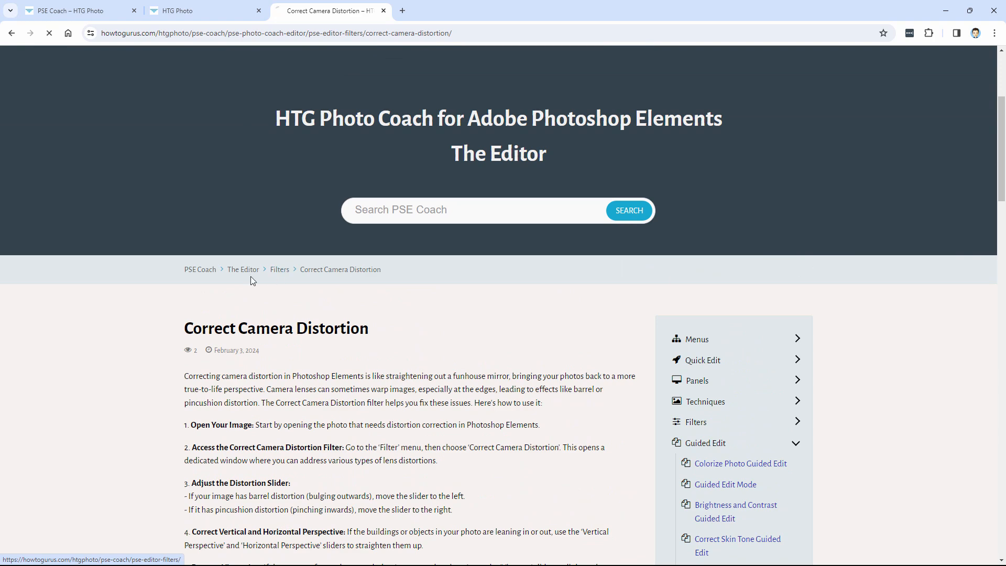
Step: Return to the PSE Coach overview, enter The Organizer section and choose the Using Folders article
click(280, 270)
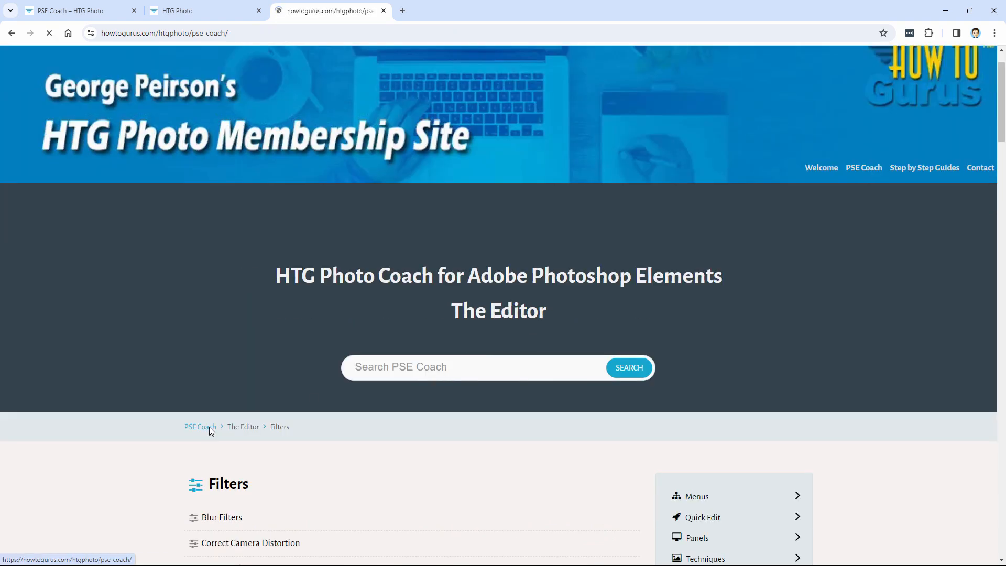
click(200, 427)
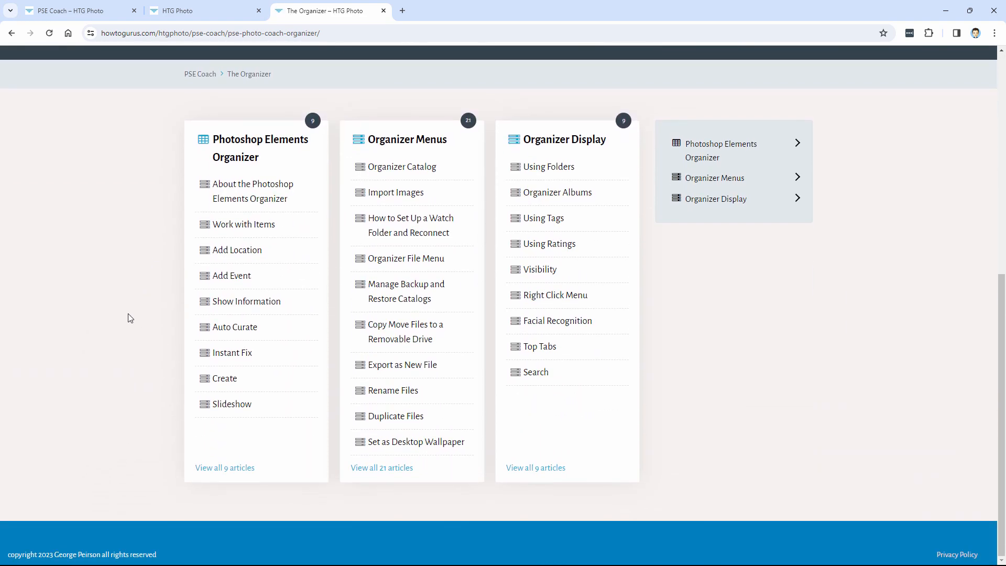
mouse_move(214, 390)
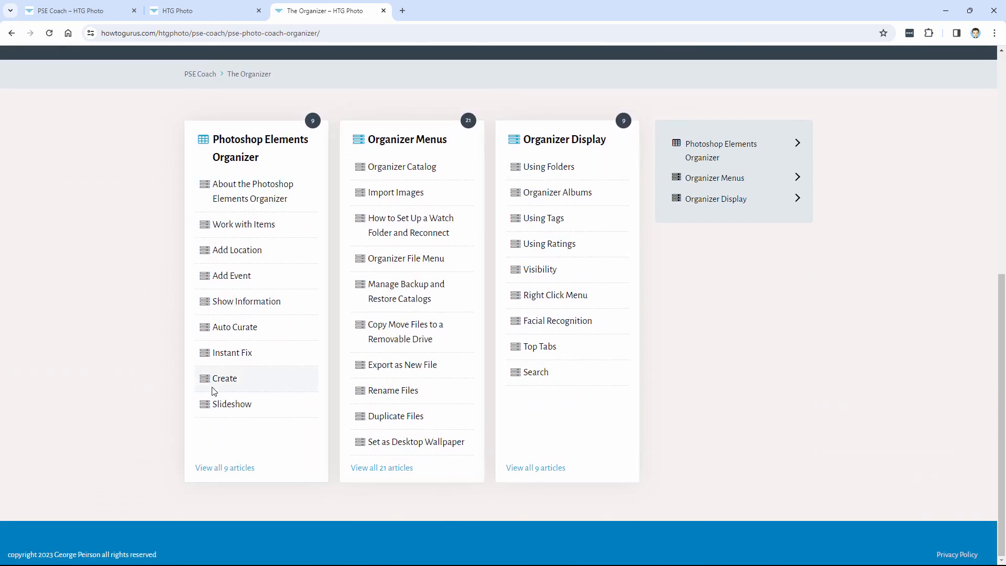
mouse_move(399, 293)
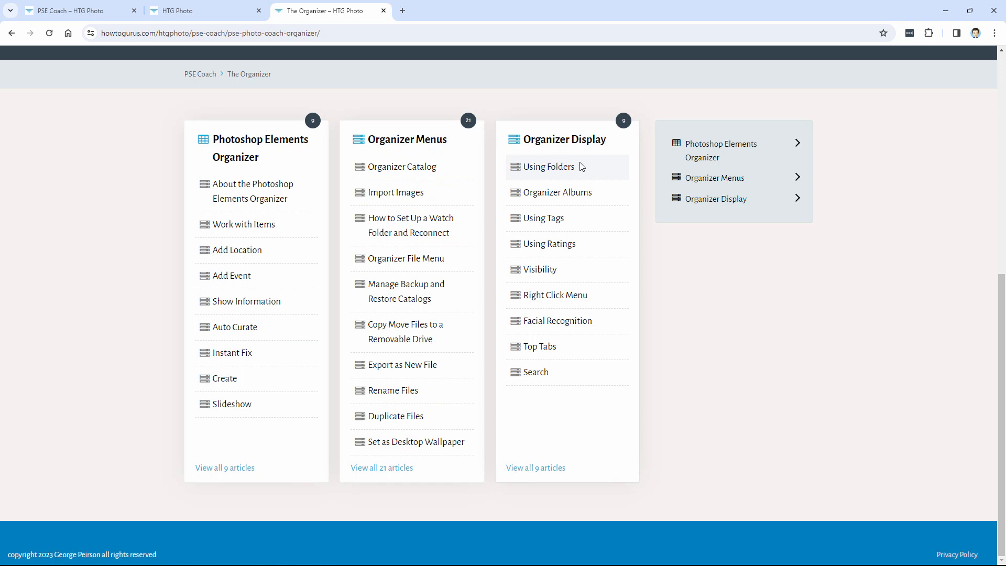
mouse_move(544, 295)
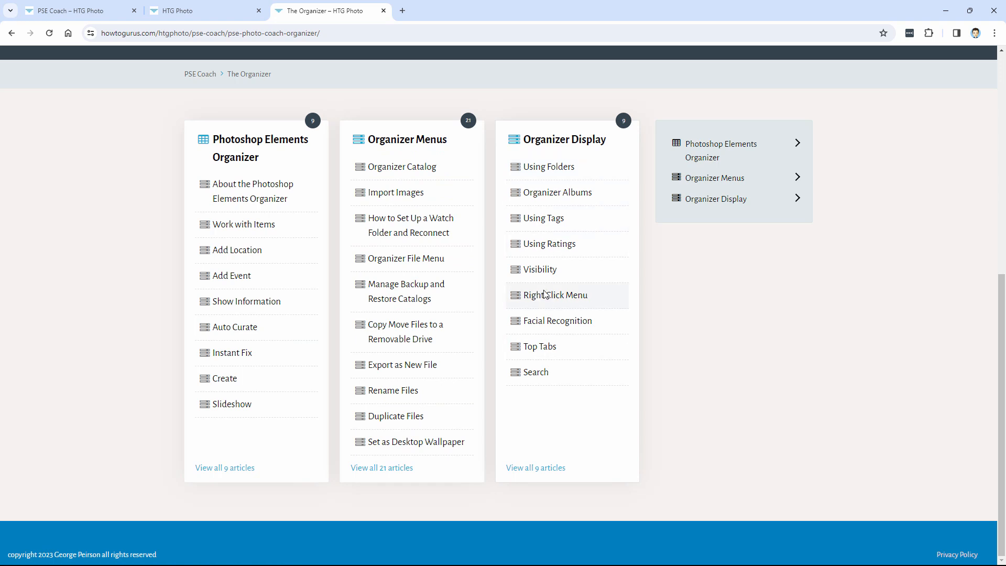
mouse_move(426, 478)
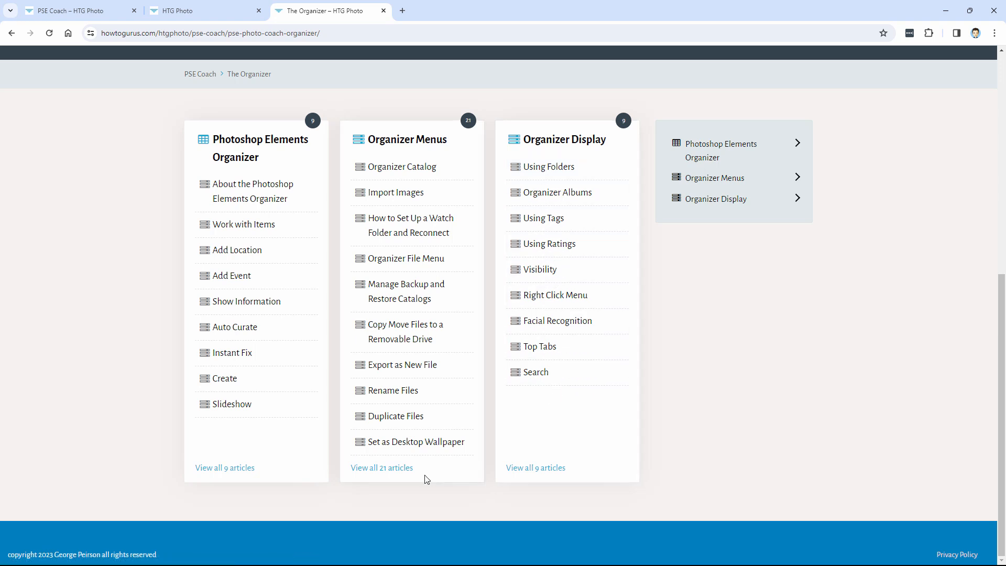
mouse_move(305, 328)
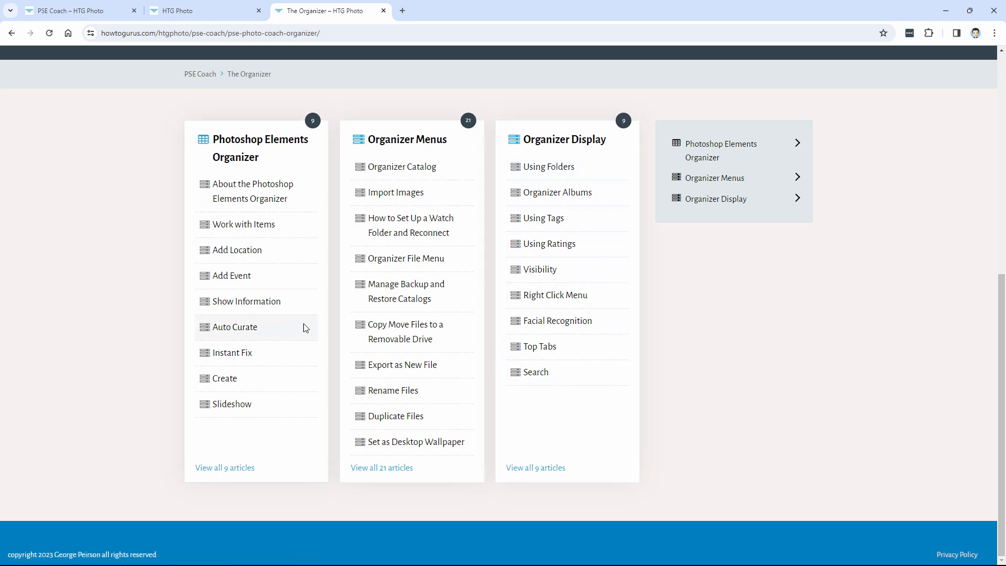
click(548, 167)
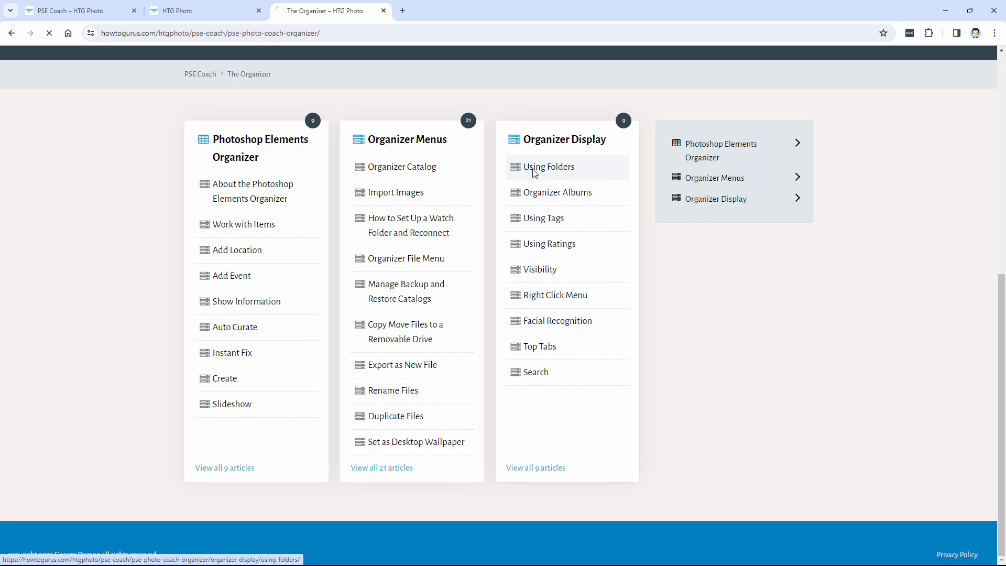
Step: View the Using Folders article and collapse the Organizer Display topic list in the sidebar
click(548, 166)
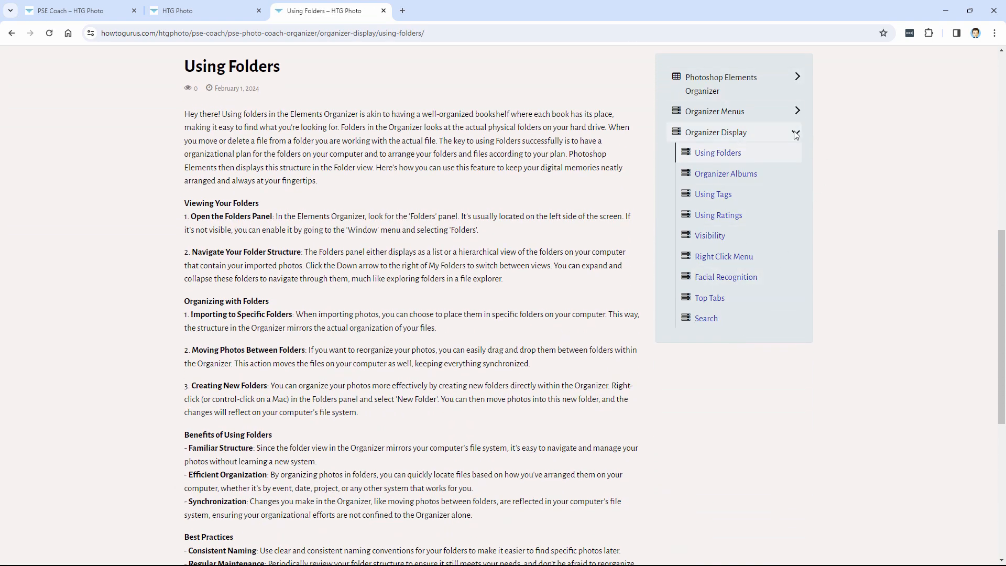
click(715, 111)
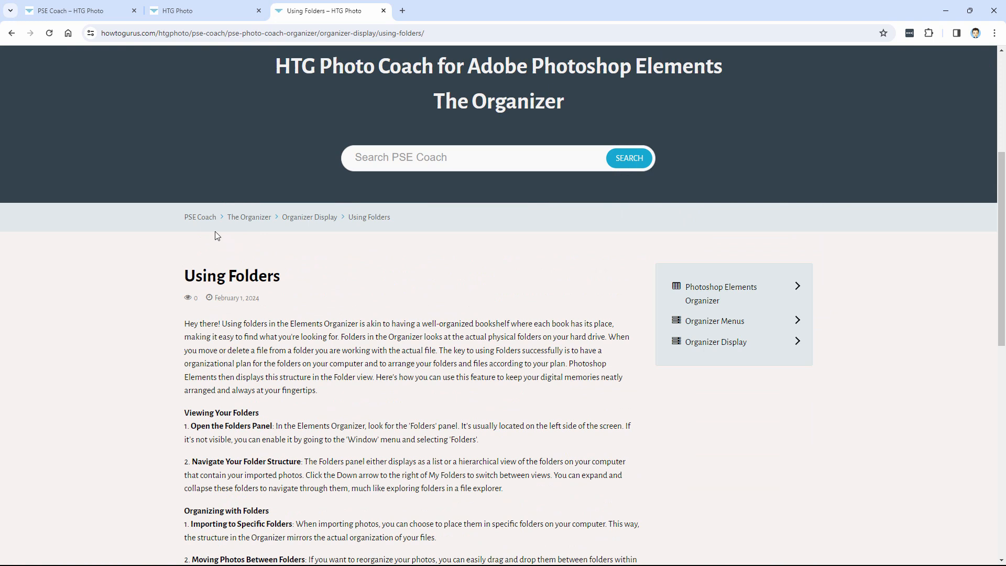
mouse_move(371, 221)
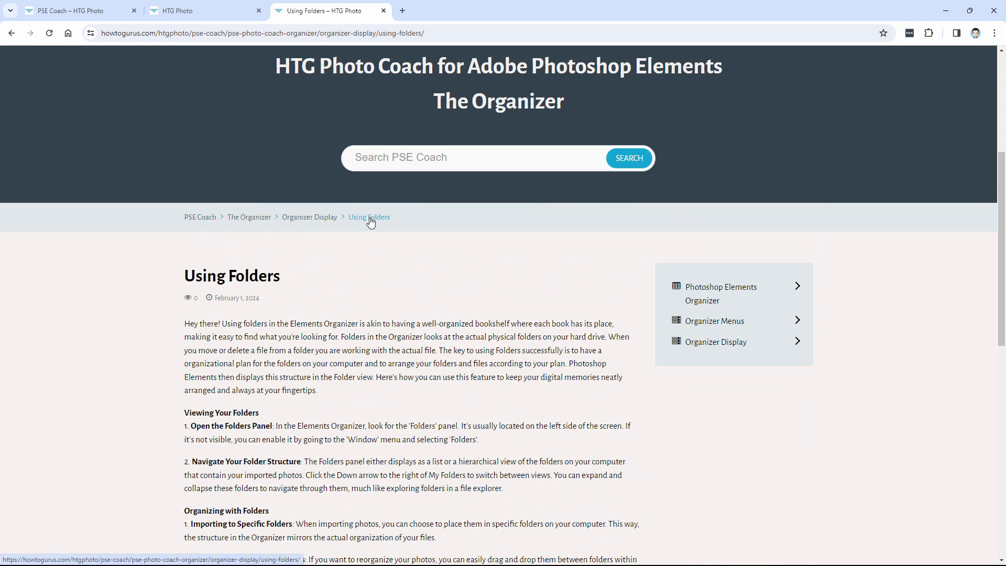
Step: Go back to The Editor section and expand the Techniques list showing four articles like Justify Text
click(199, 217)
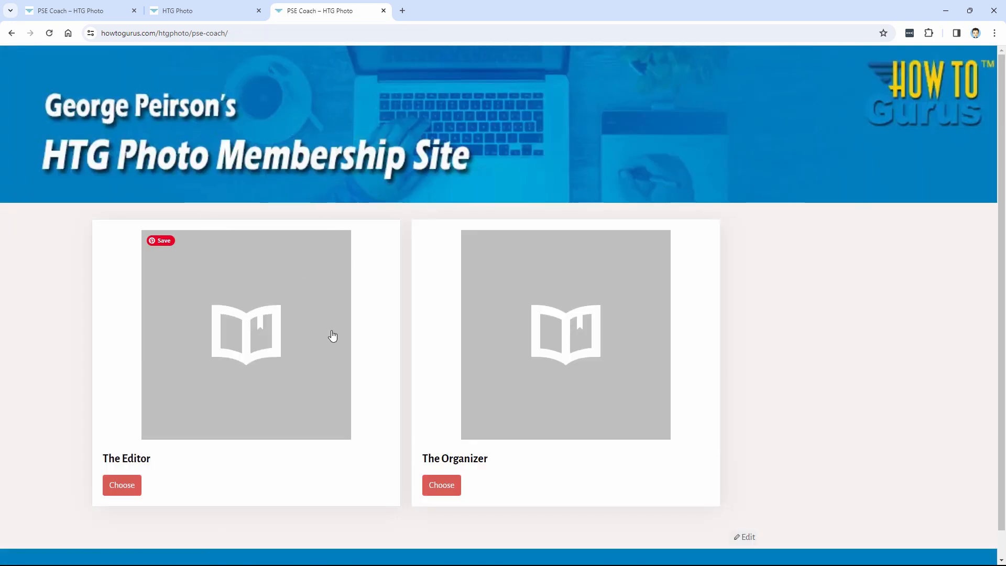
click(121, 485)
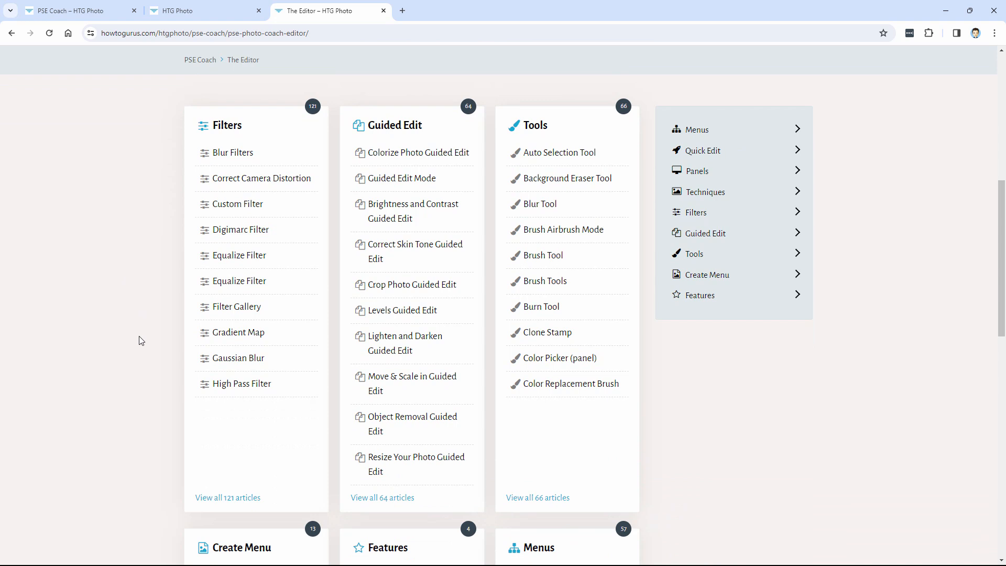
mouse_move(679, 252)
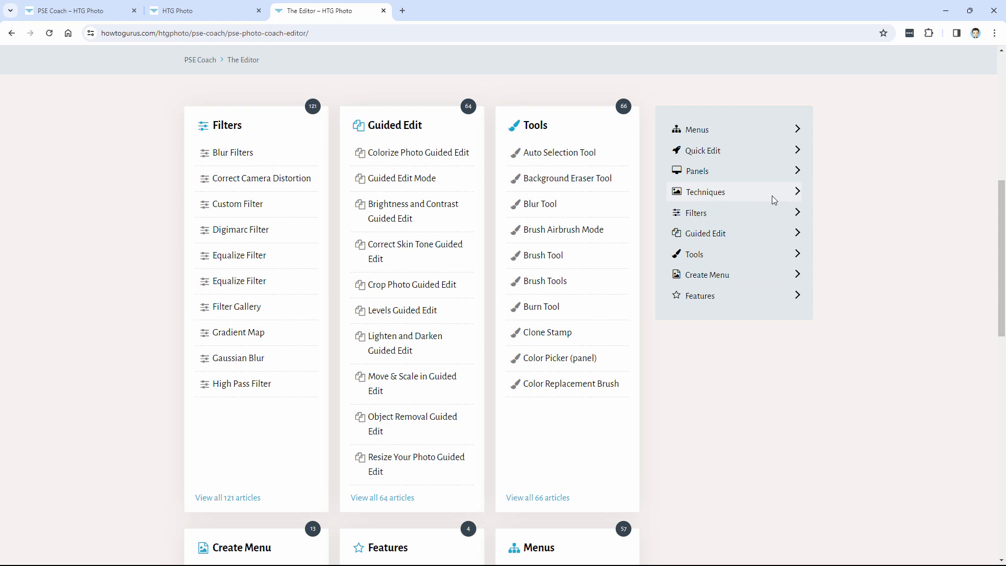
click(704, 192)
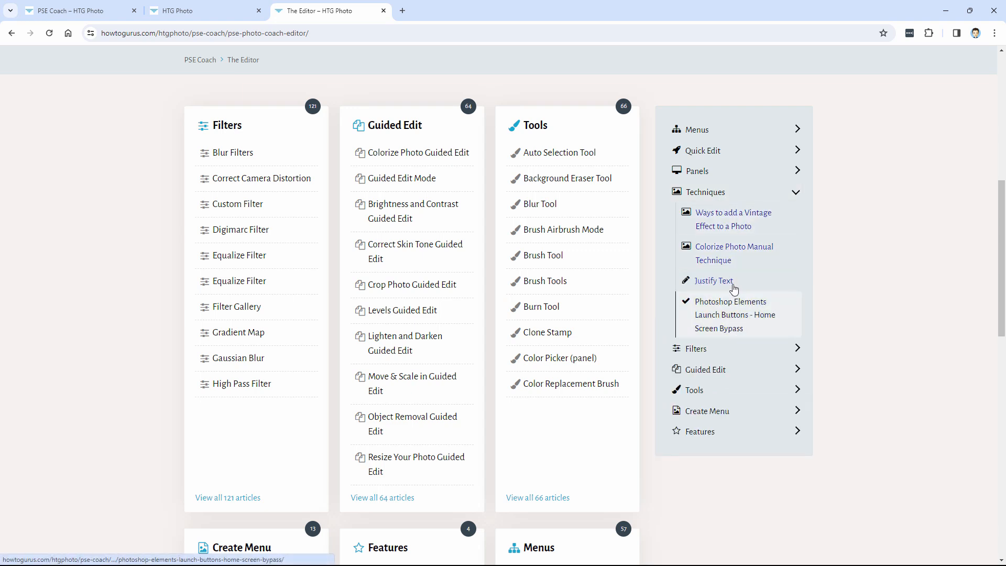
mouse_move(713, 247)
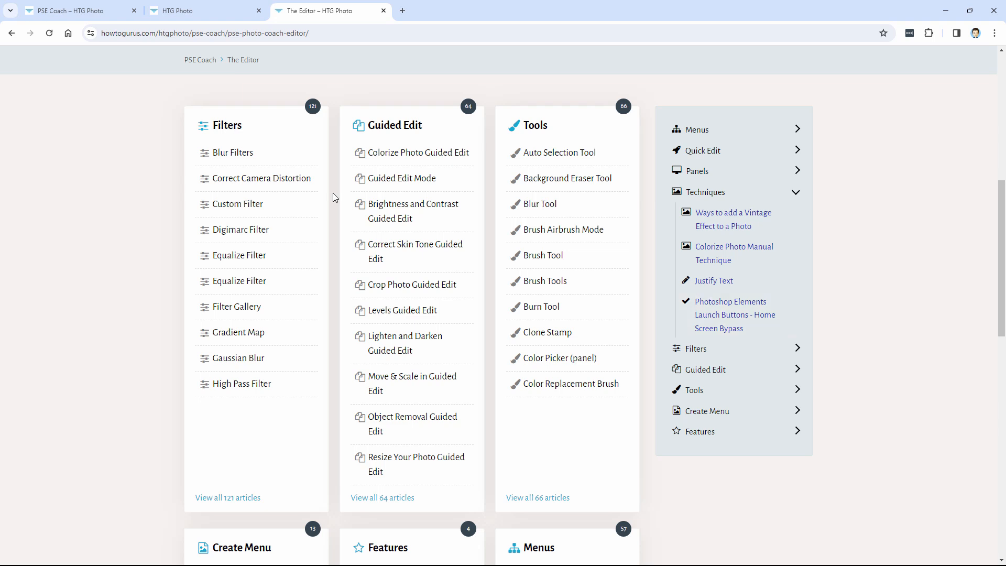
mouse_move(235, 155)
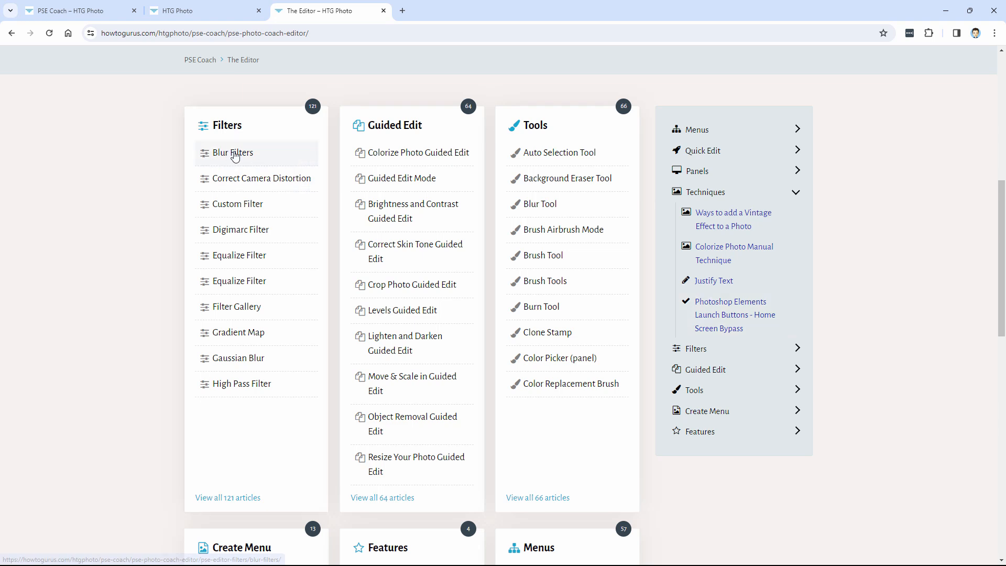
Step: Read the Blur Filters article's eight steps on applying blur filters and its reader responses
click(232, 153)
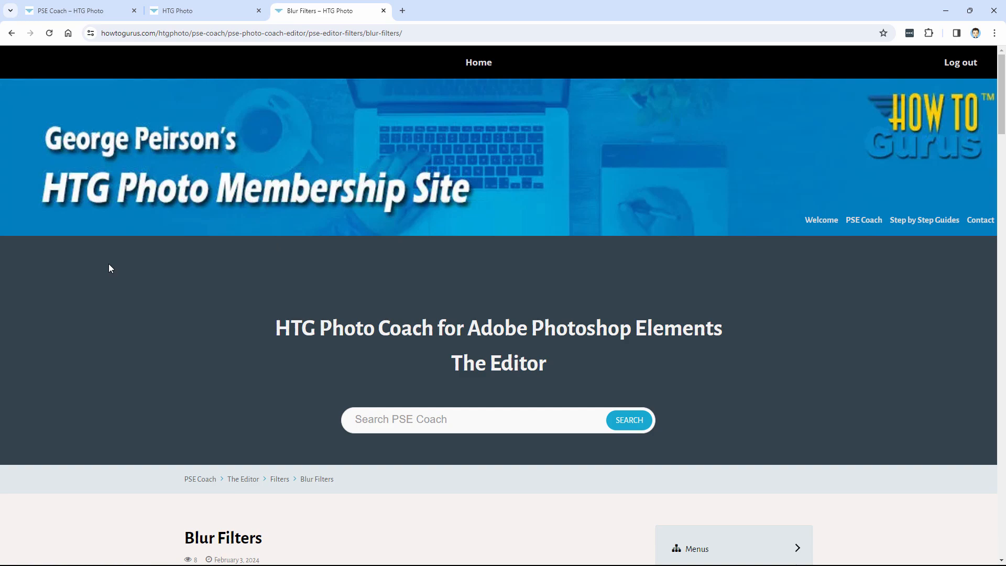
scroll(down, 3)
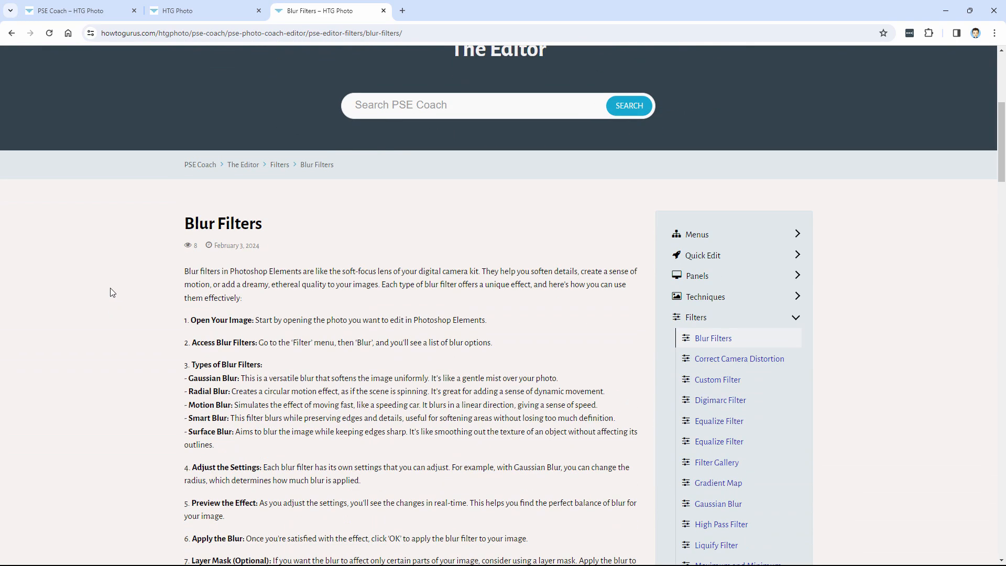
scroll(down, 3)
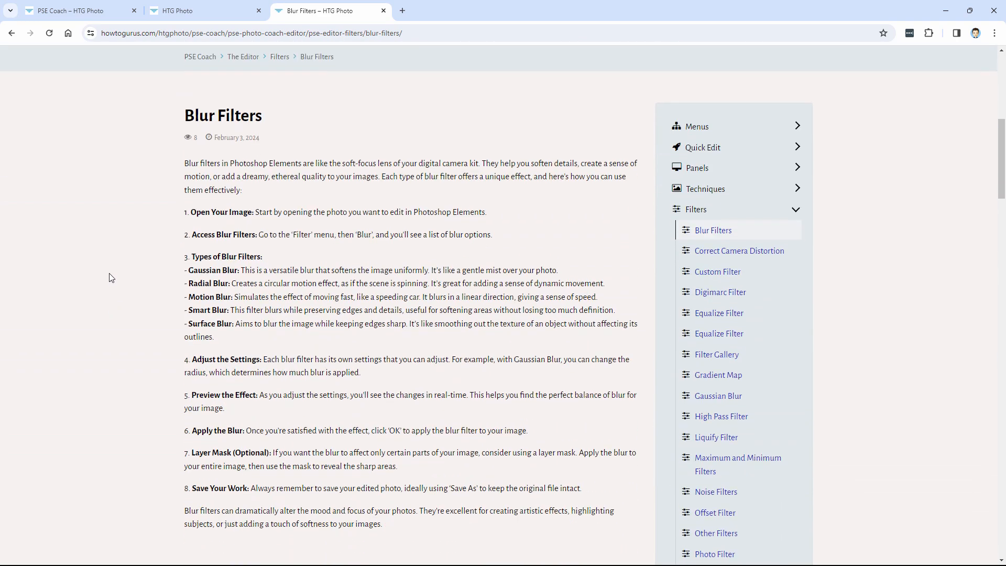
scroll(down, 3)
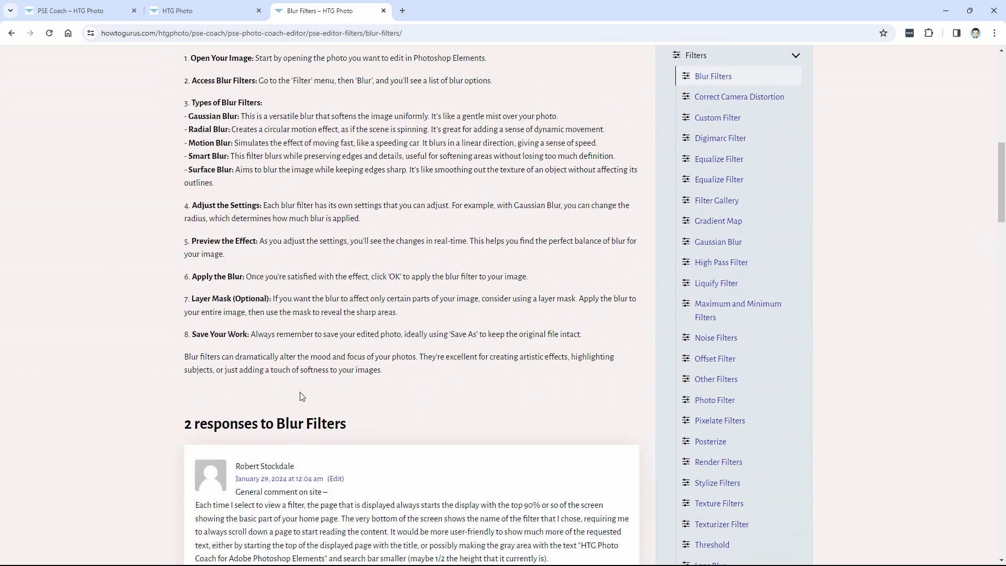
mouse_move(320, 403)
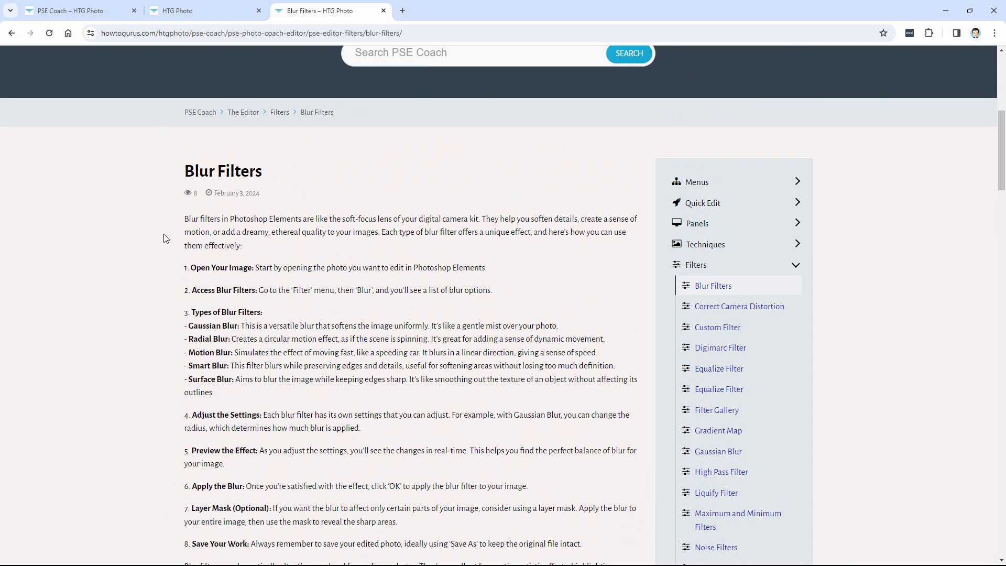
mouse_move(153, 263)
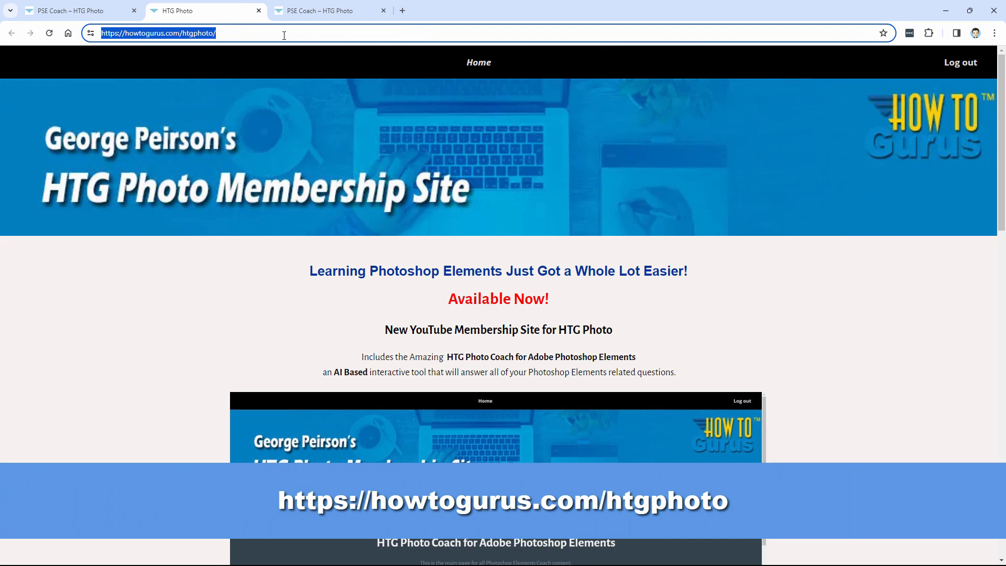
mouse_move(196, 299)
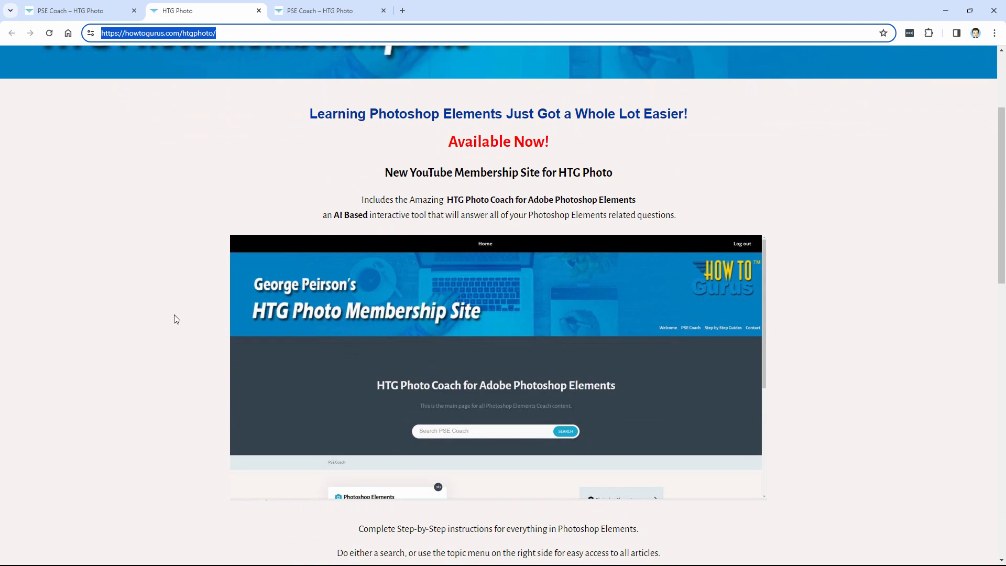
Step: Scroll the homepage to the $29 lifetime membership offer and highlight the site's web address
scroll(down, 3)
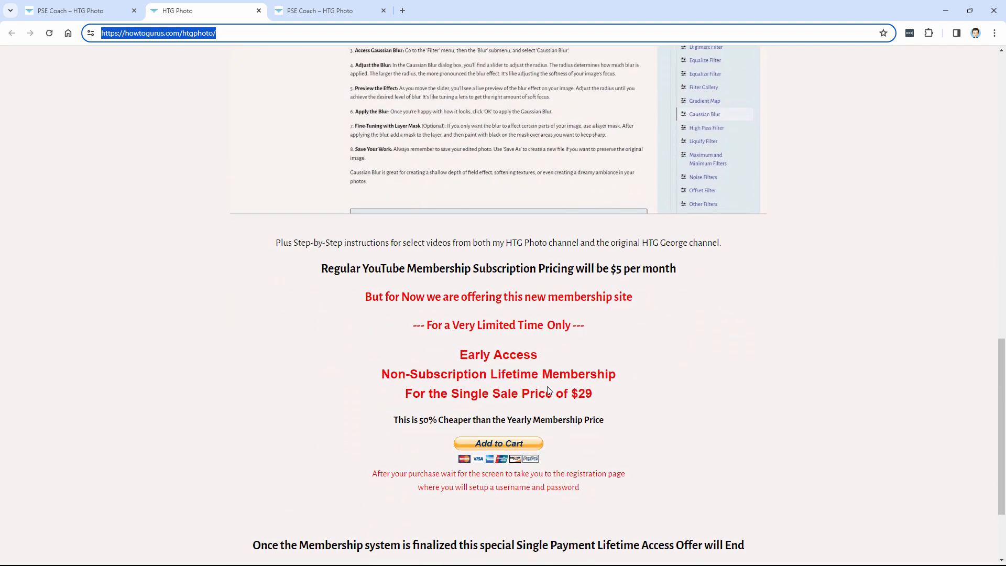
mouse_move(602, 405)
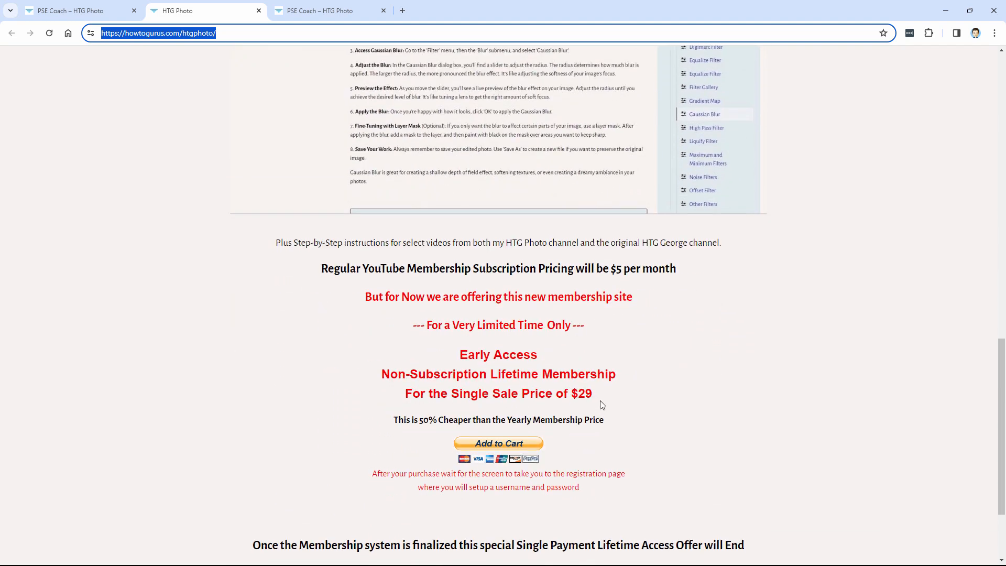
mouse_move(624, 402)
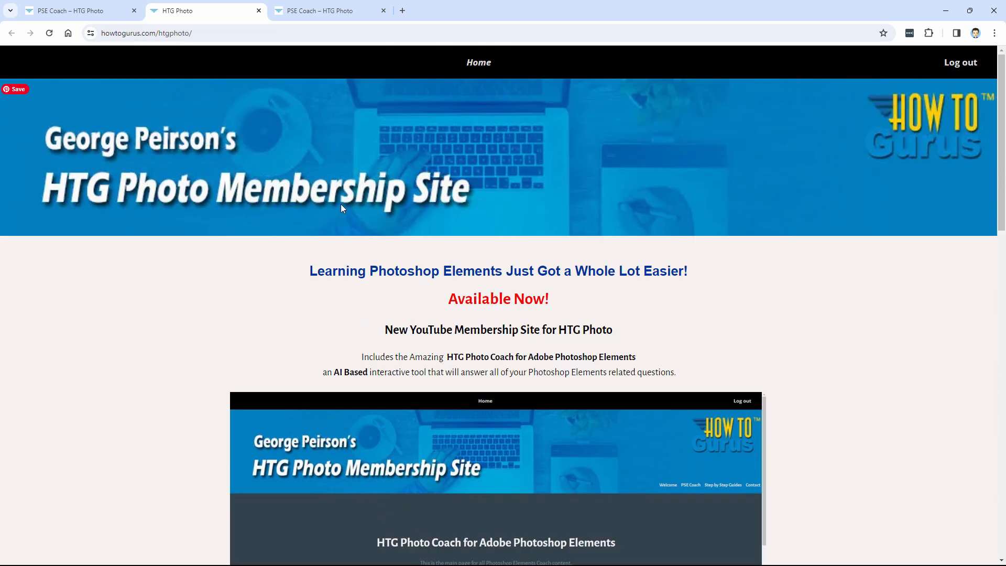
mouse_move(374, 223)
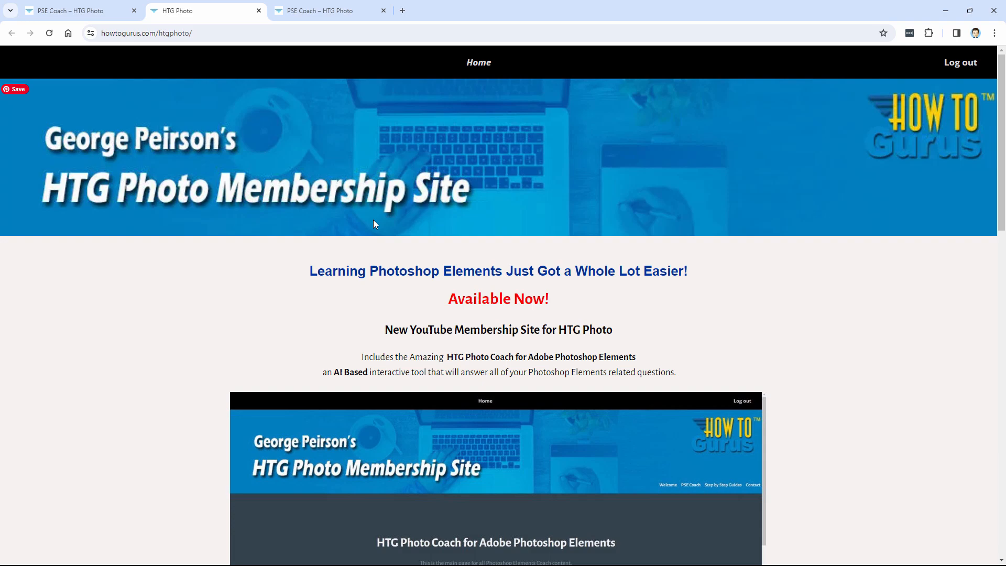
scroll(down, 3)
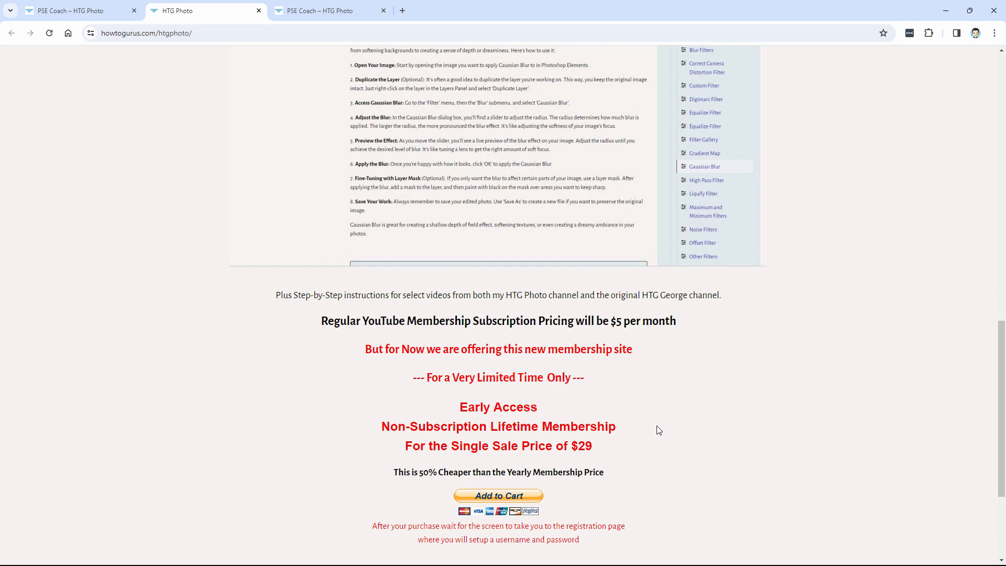
mouse_move(643, 418)
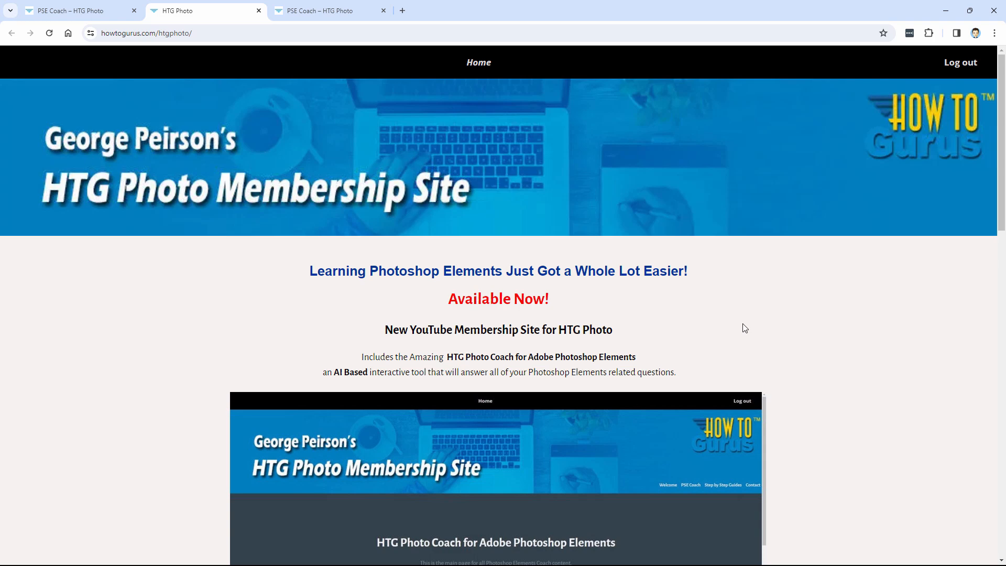
scroll(down, 3)
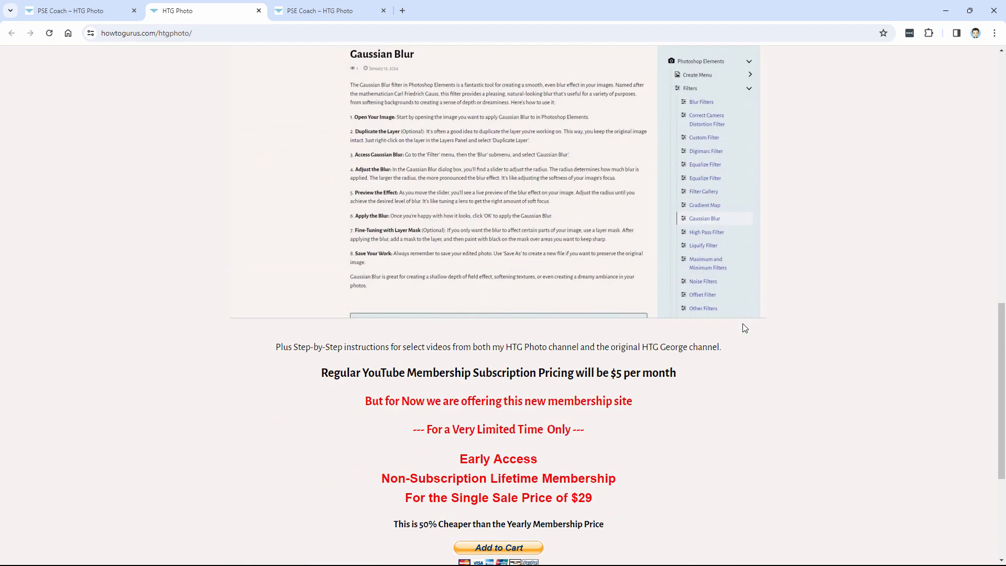
scroll(down, 3)
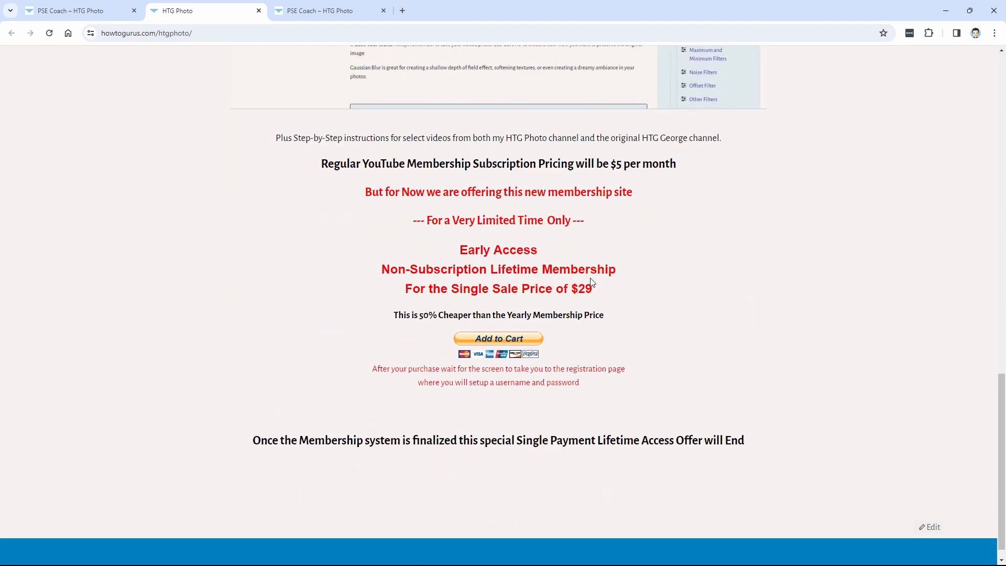
mouse_move(626, 343)
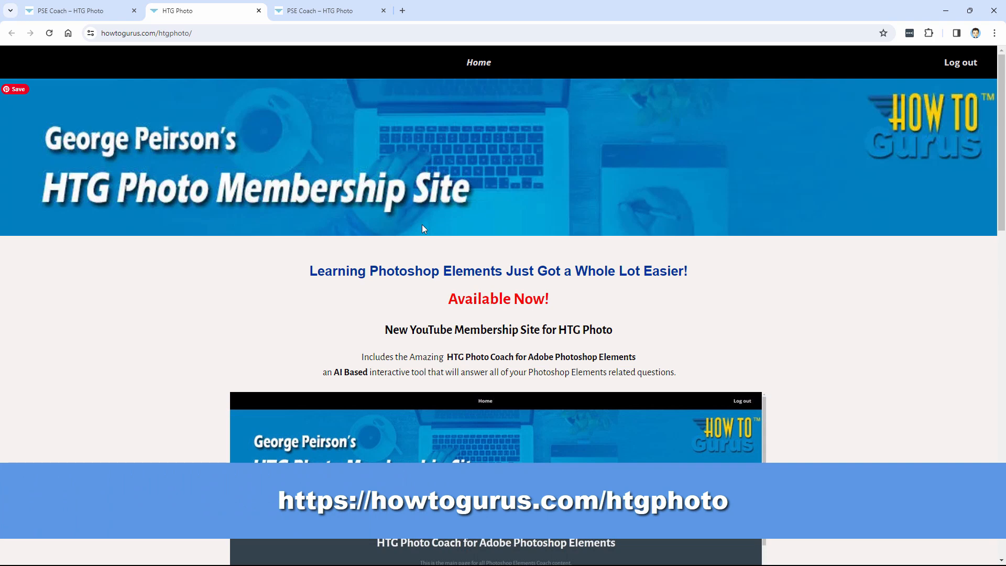
click(148, 33)
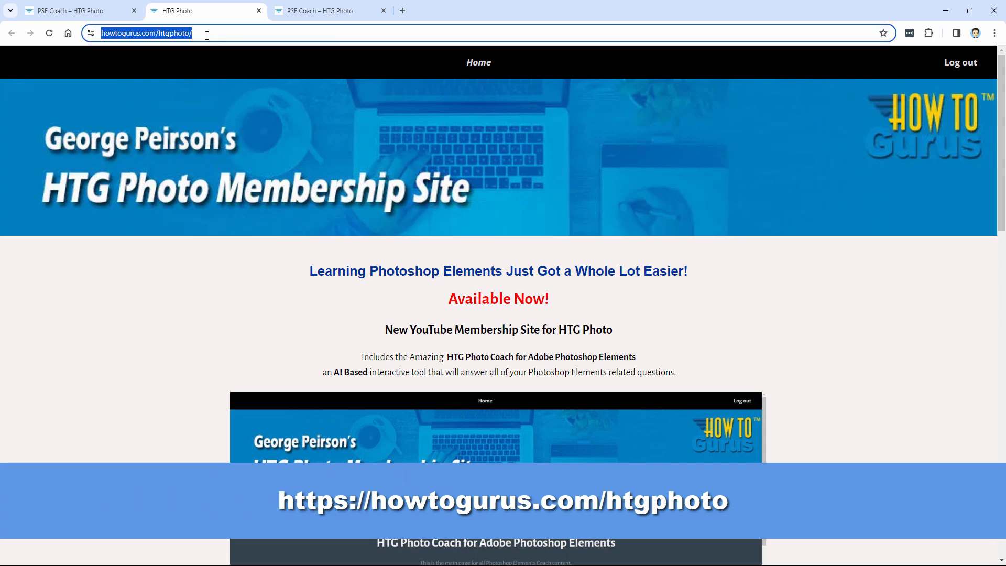
mouse_move(450, 251)
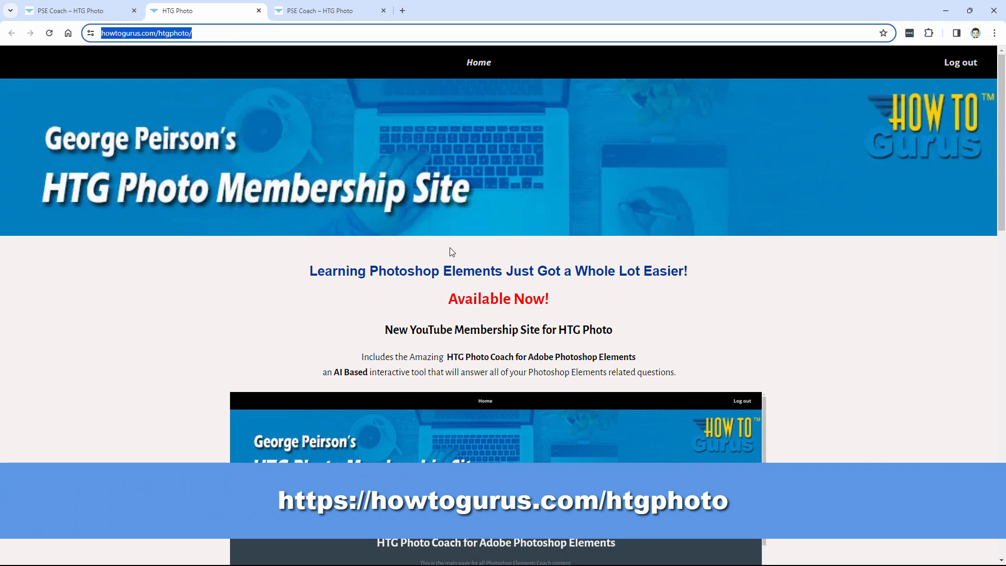